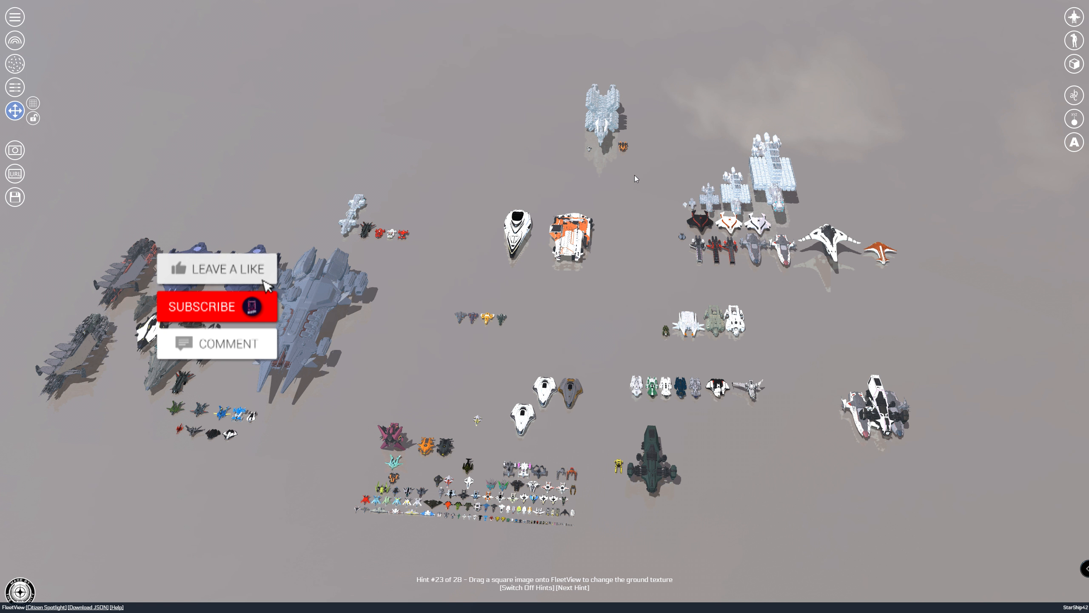
Step: Zoom and tilt the camera so the fleet's role groups appear larger and more detailed
click(216, 306)
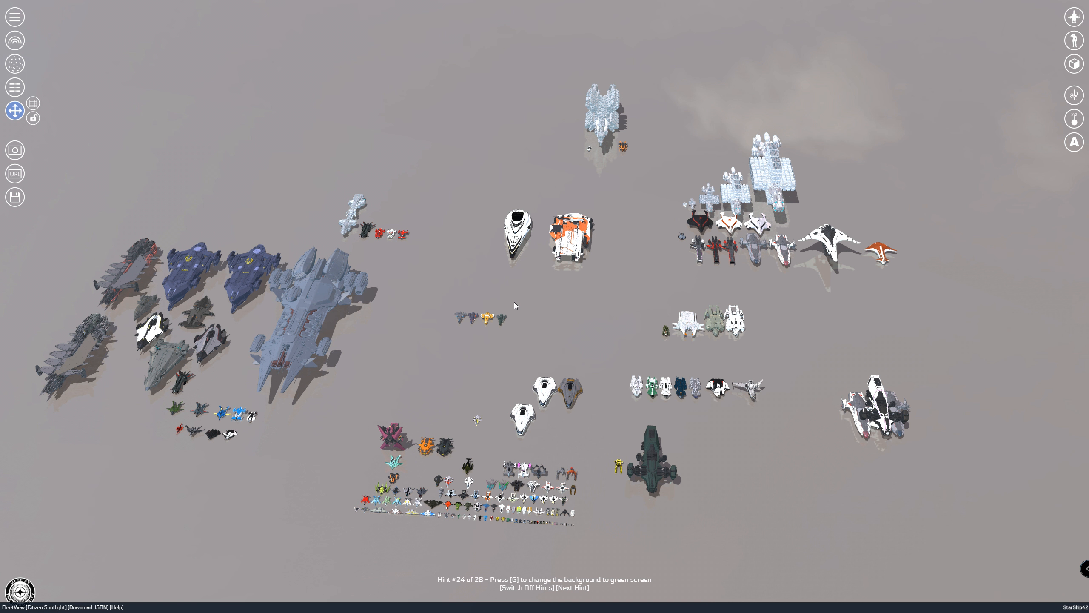
mouse_move(369, 301)
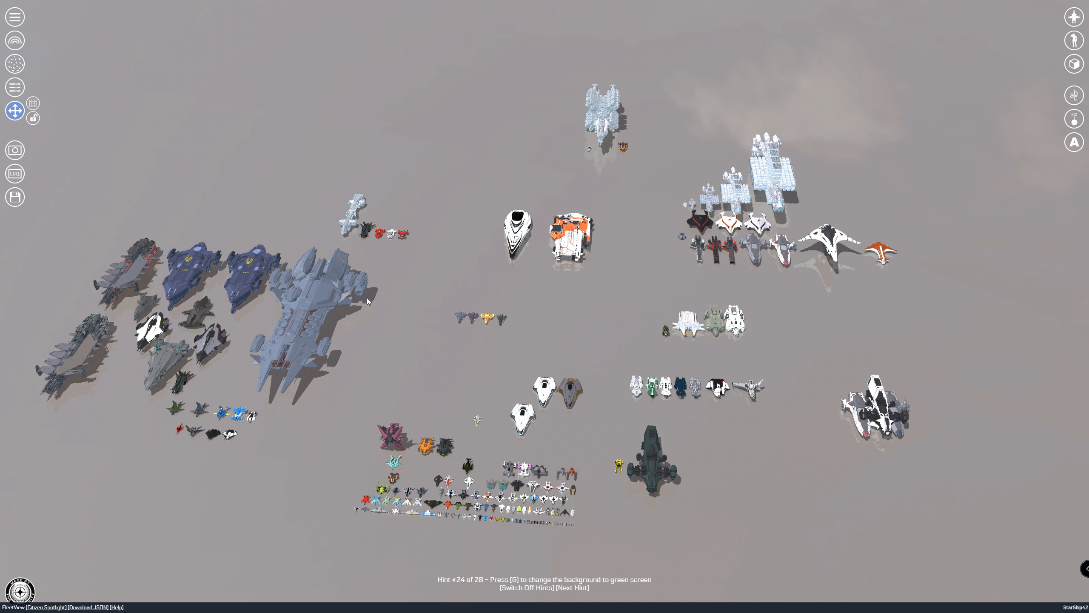
mouse_move(407, 304)
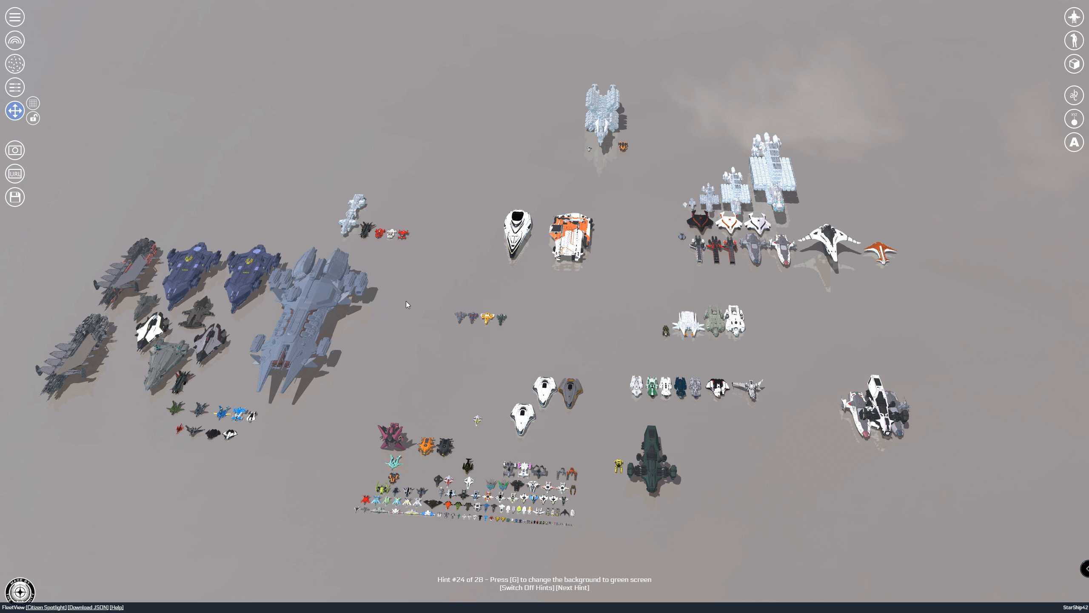
mouse_move(372, 308)
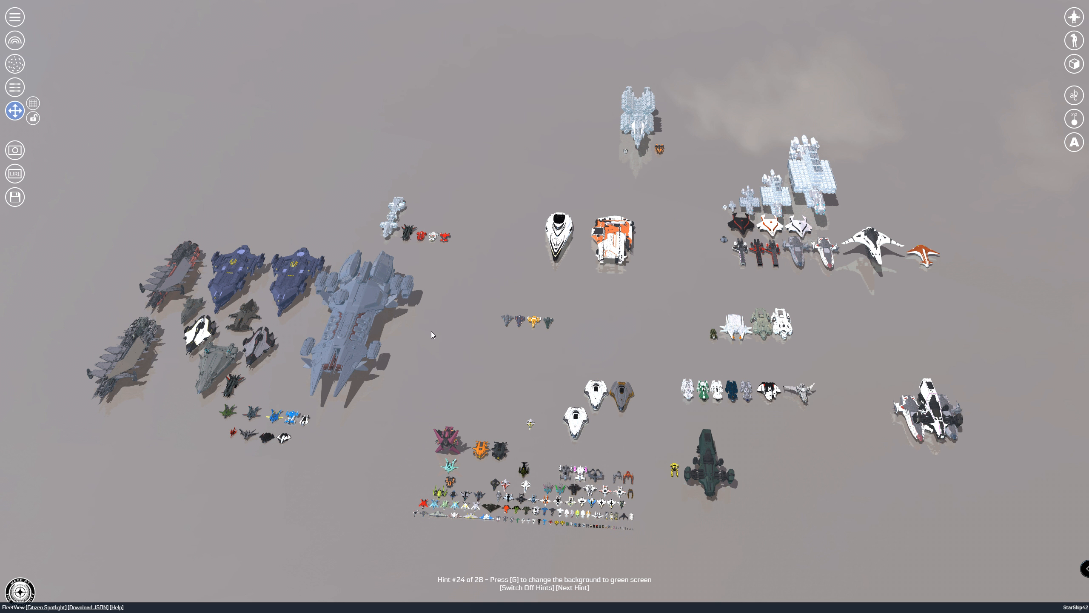
mouse_move(462, 273)
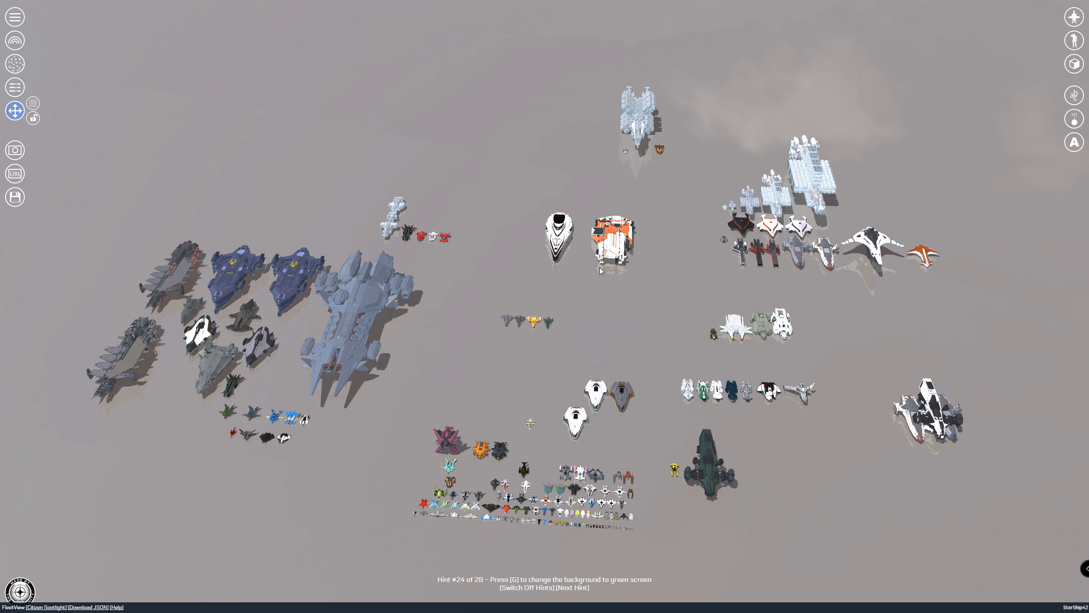
mouse_move(308, 432)
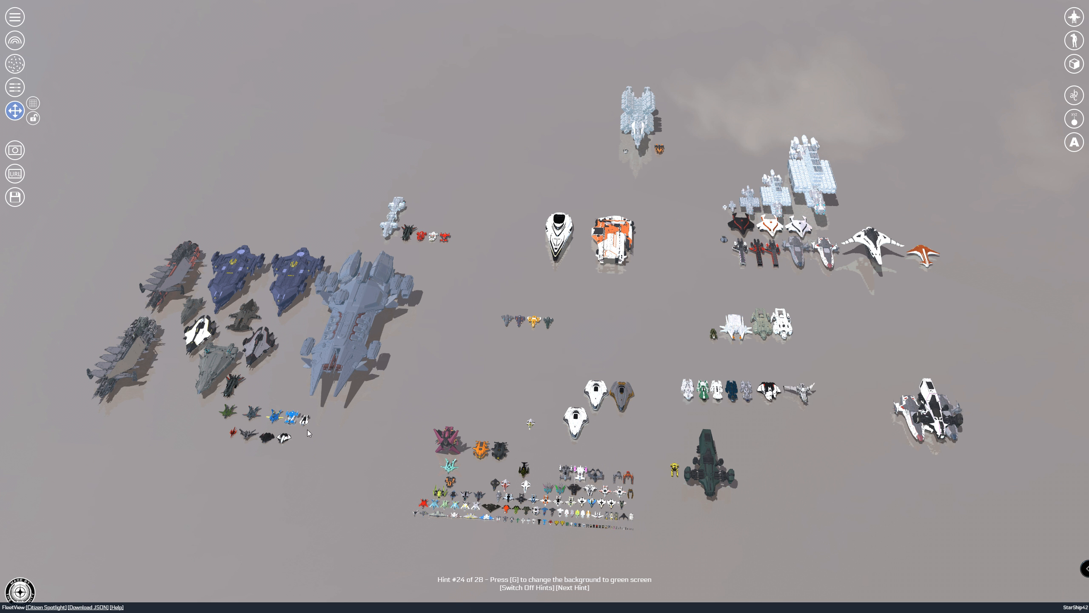
mouse_move(482, 473)
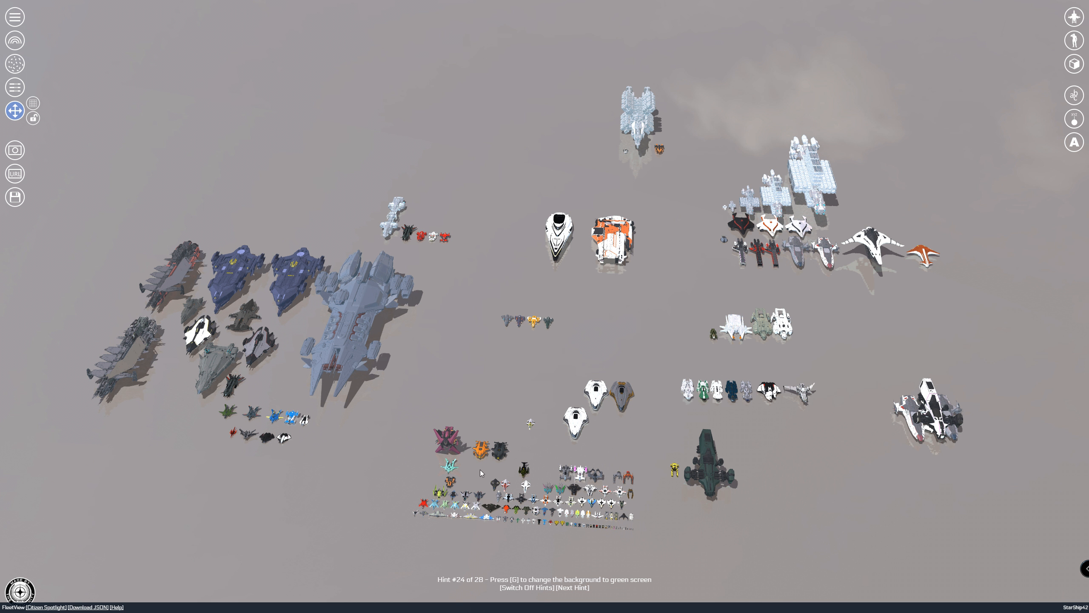
mouse_move(479, 474)
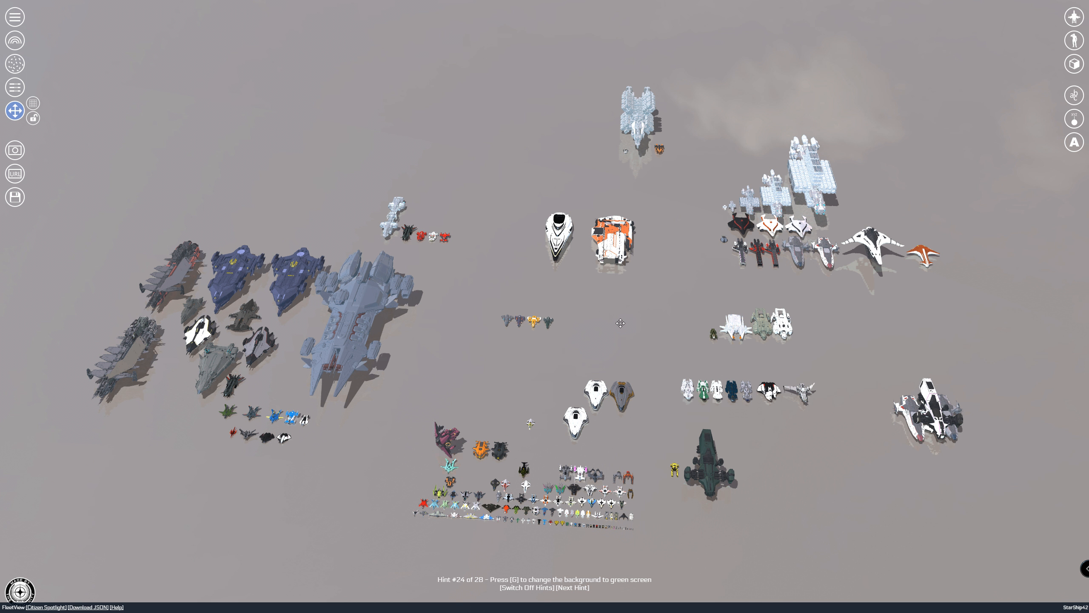
mouse_move(441, 441)
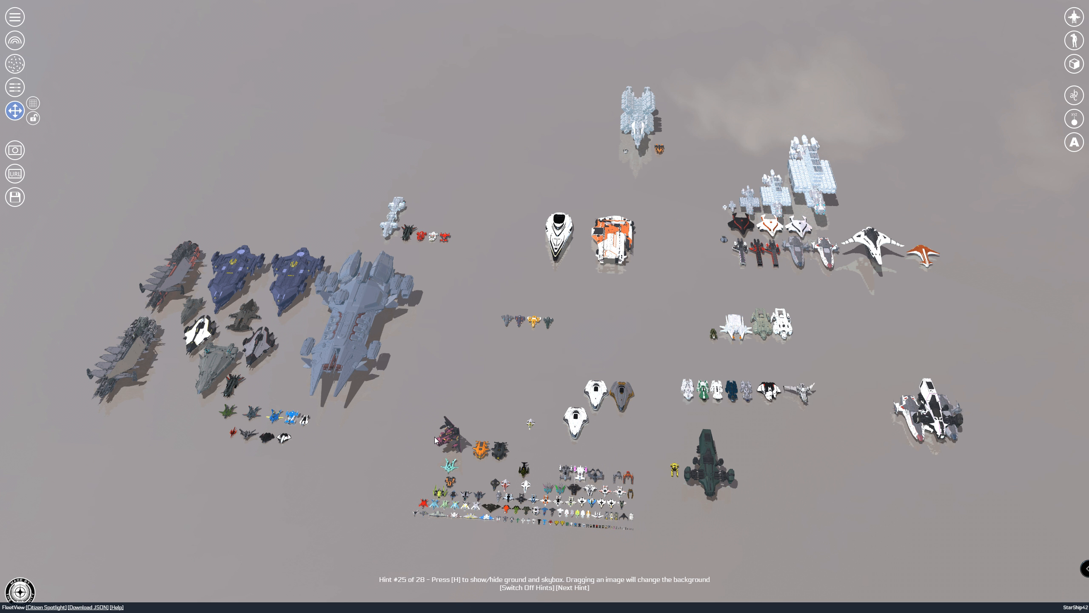
mouse_move(421, 374)
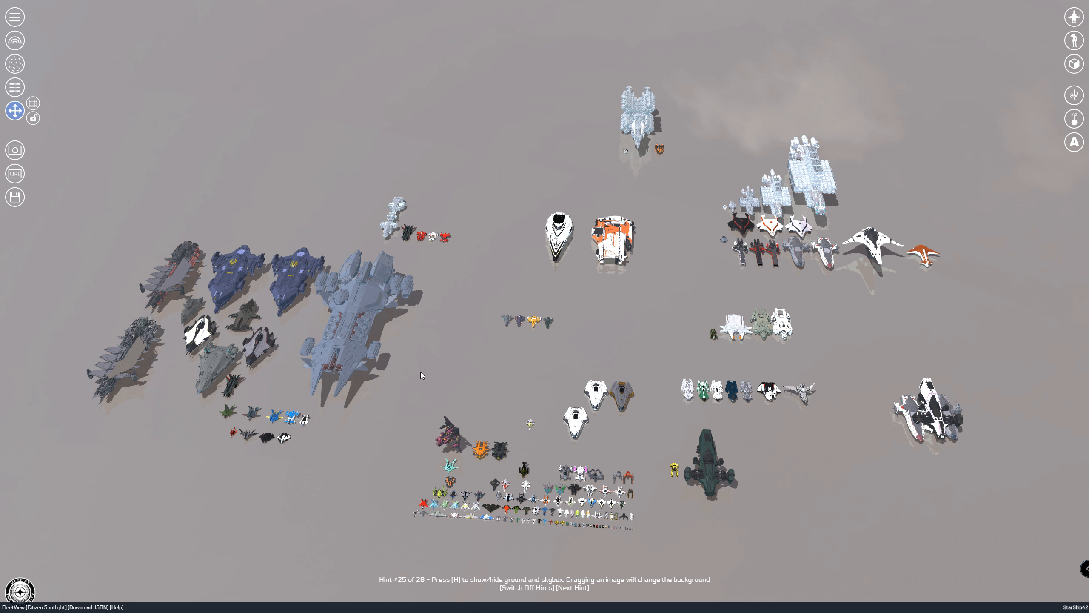
mouse_move(573, 324)
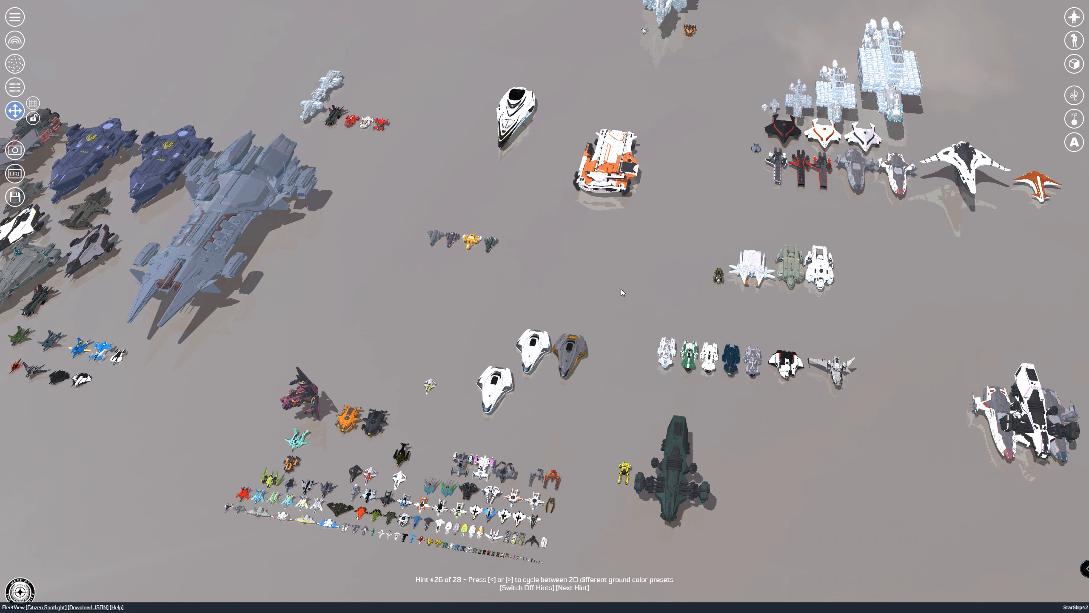
mouse_move(399, 187)
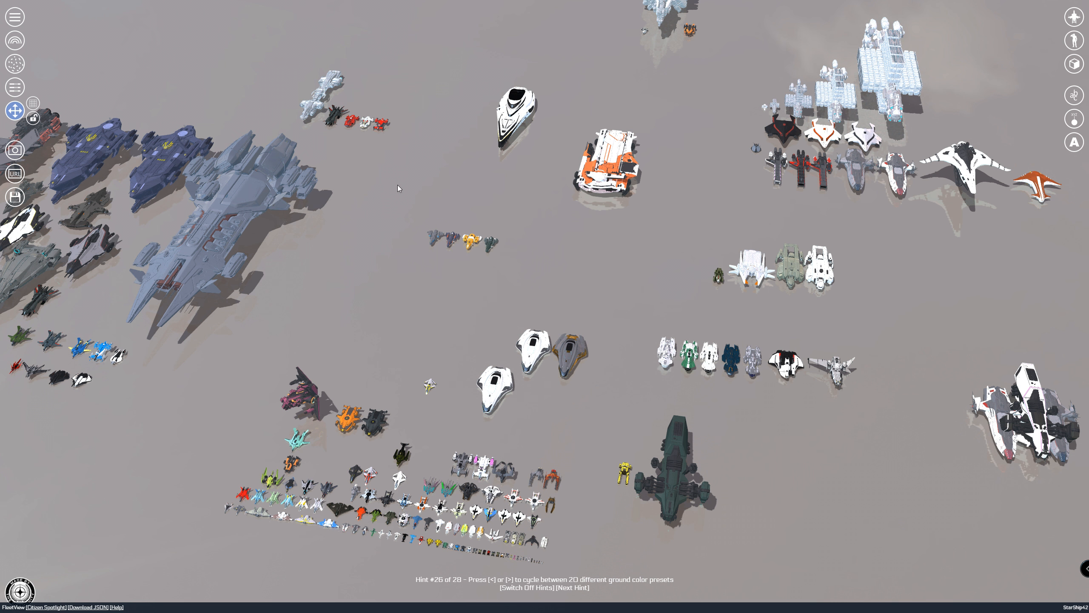
mouse_move(350, 312)
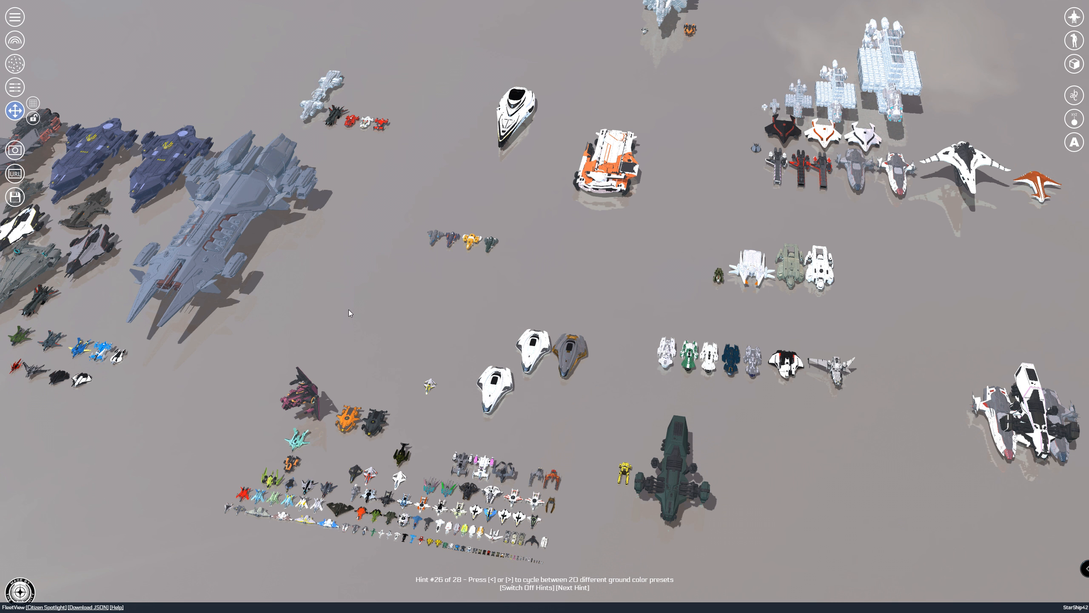
mouse_move(797, 414)
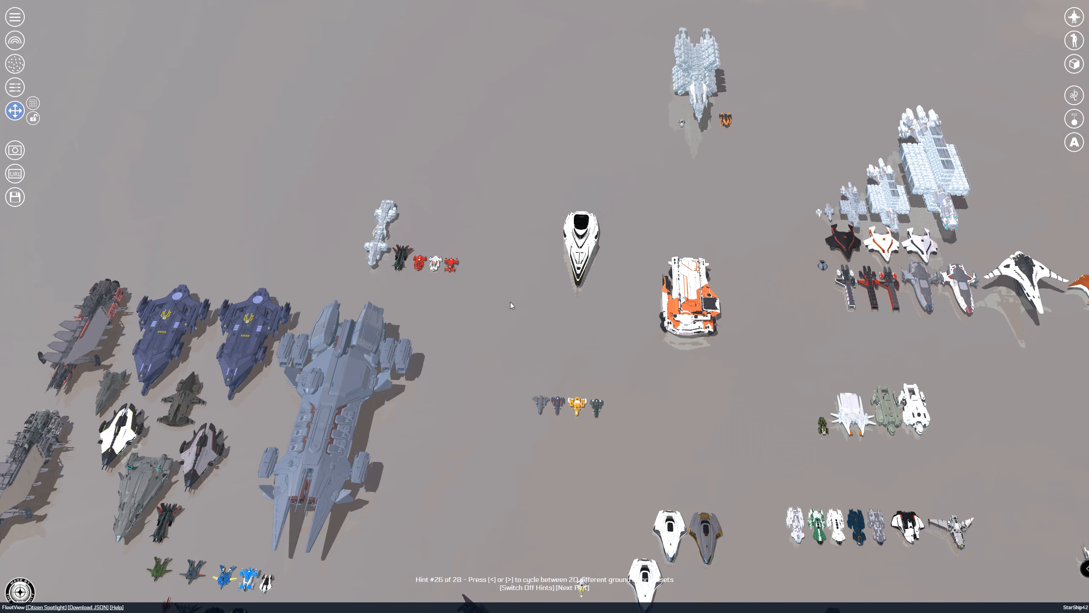
mouse_move(410, 198)
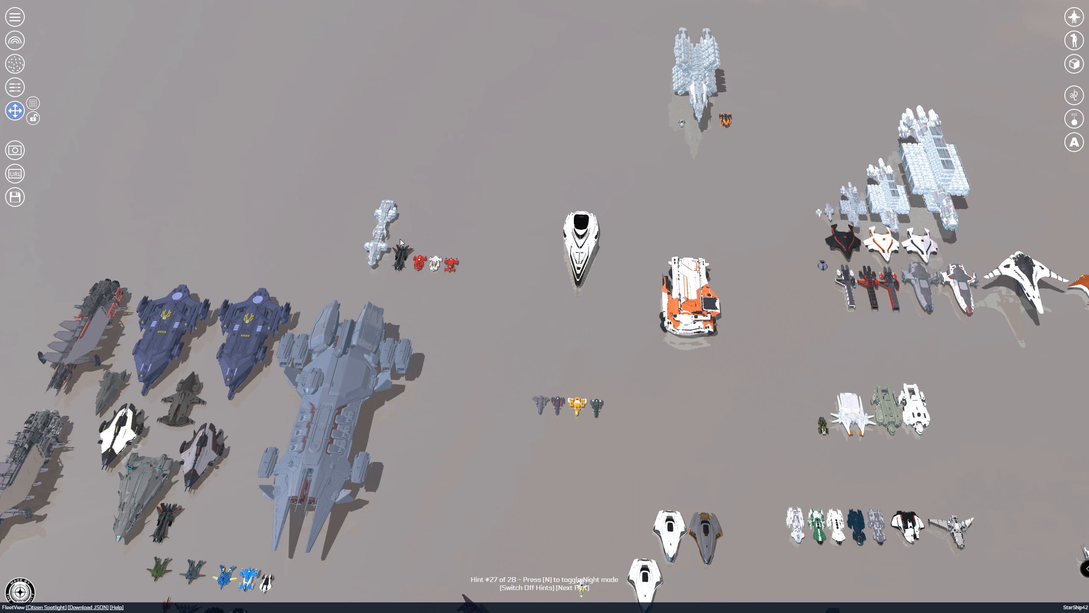
mouse_move(392, 218)
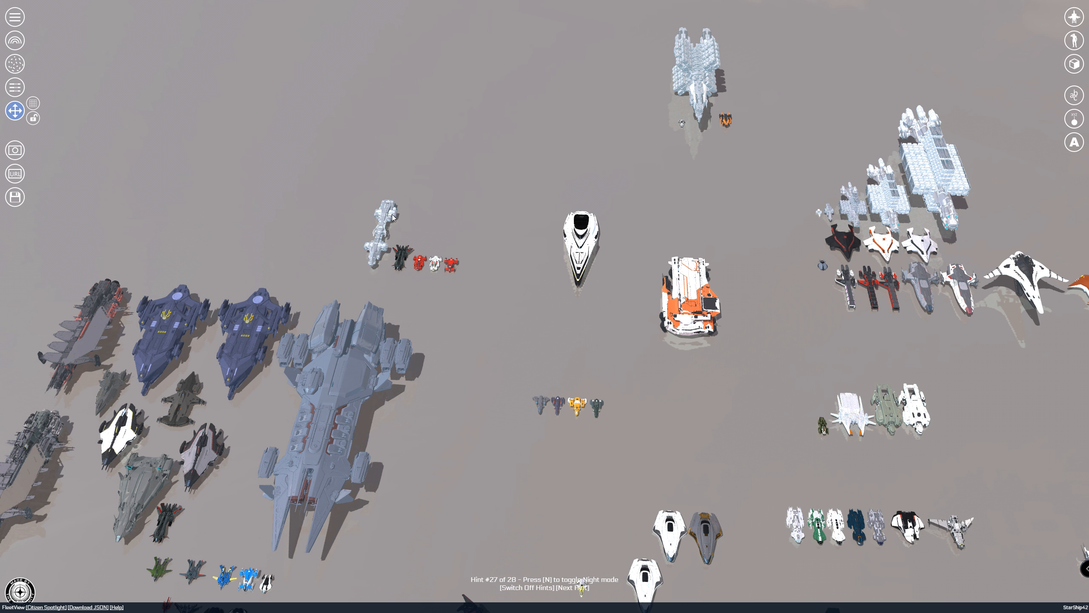
mouse_move(393, 218)
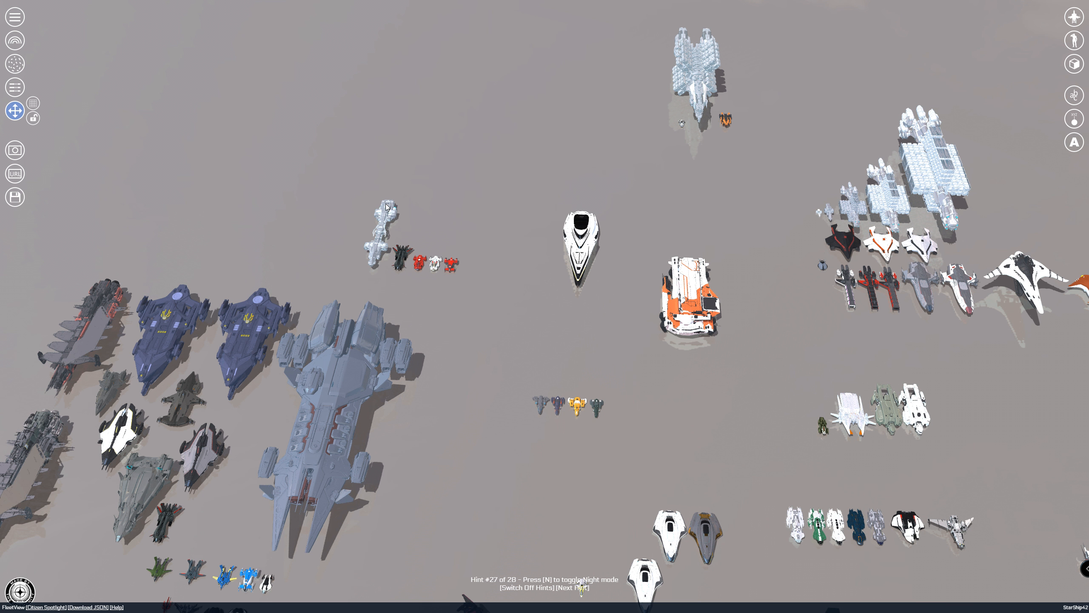
mouse_move(409, 231)
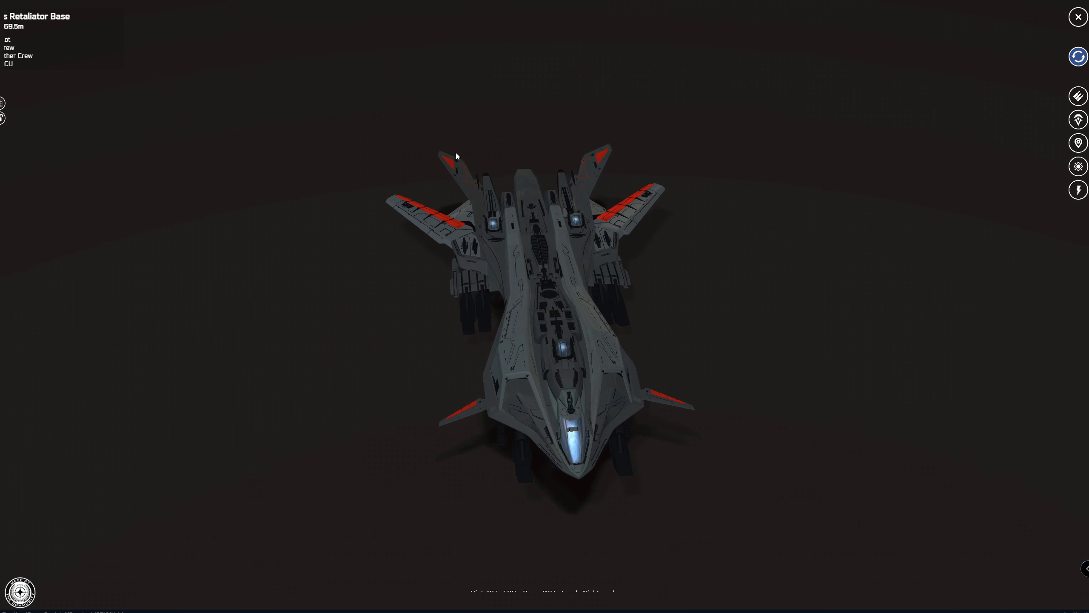
Step: Close the Retaliator Base detail view, inspect the RSI Apollo Medivac, and return to the fleet overview
click(1077, 16)
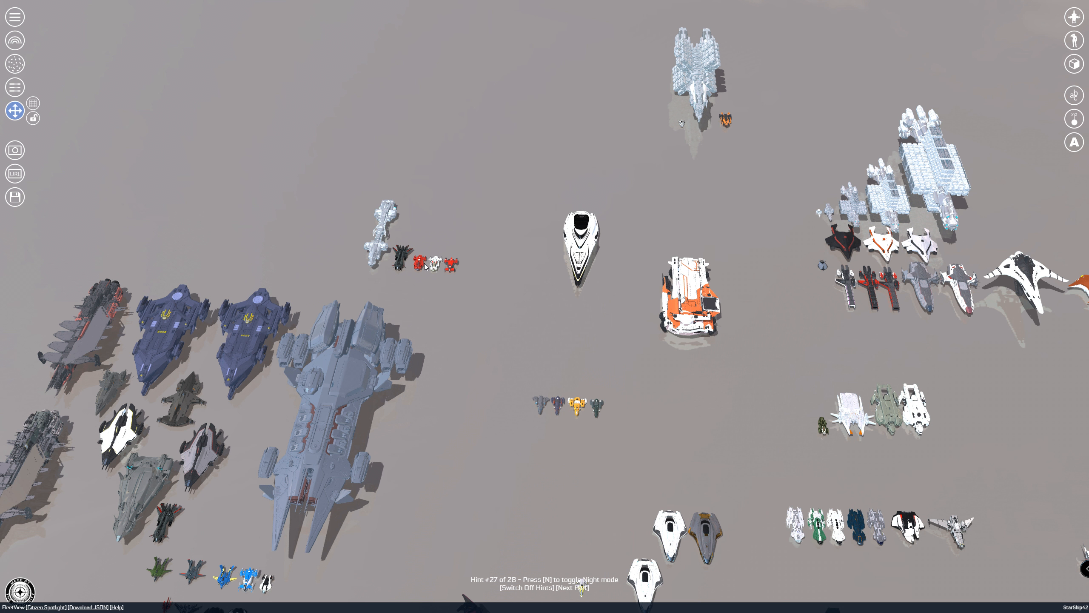
mouse_move(428, 263)
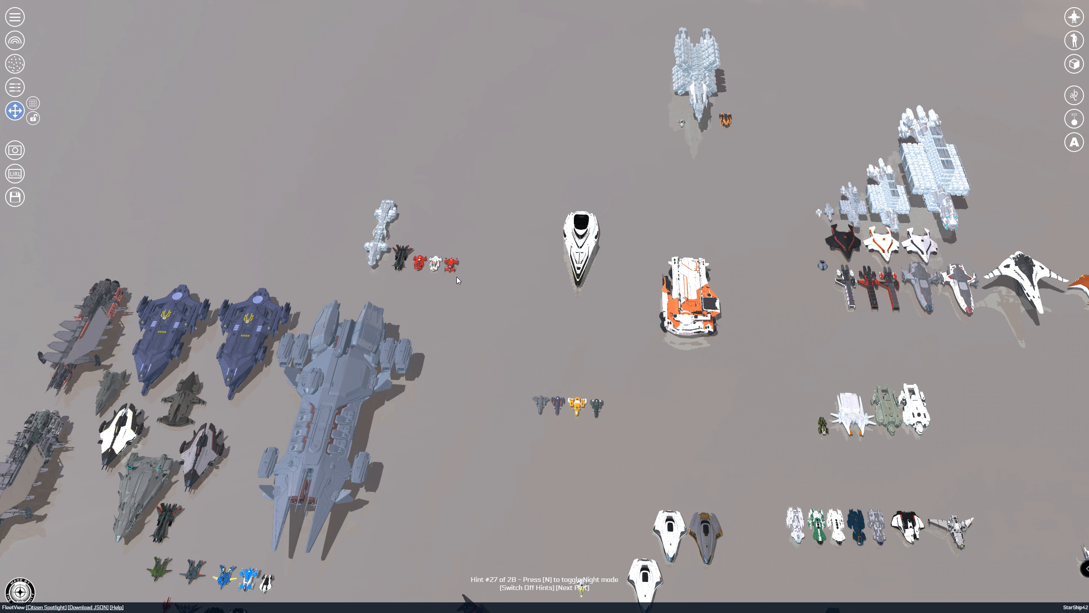
mouse_move(435, 266)
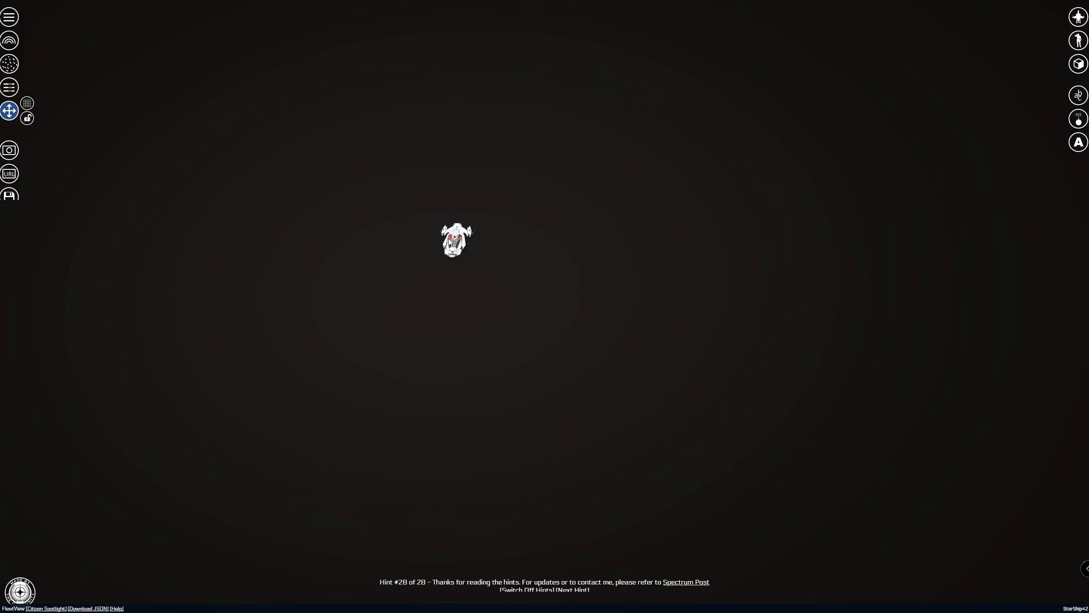
click(455, 240)
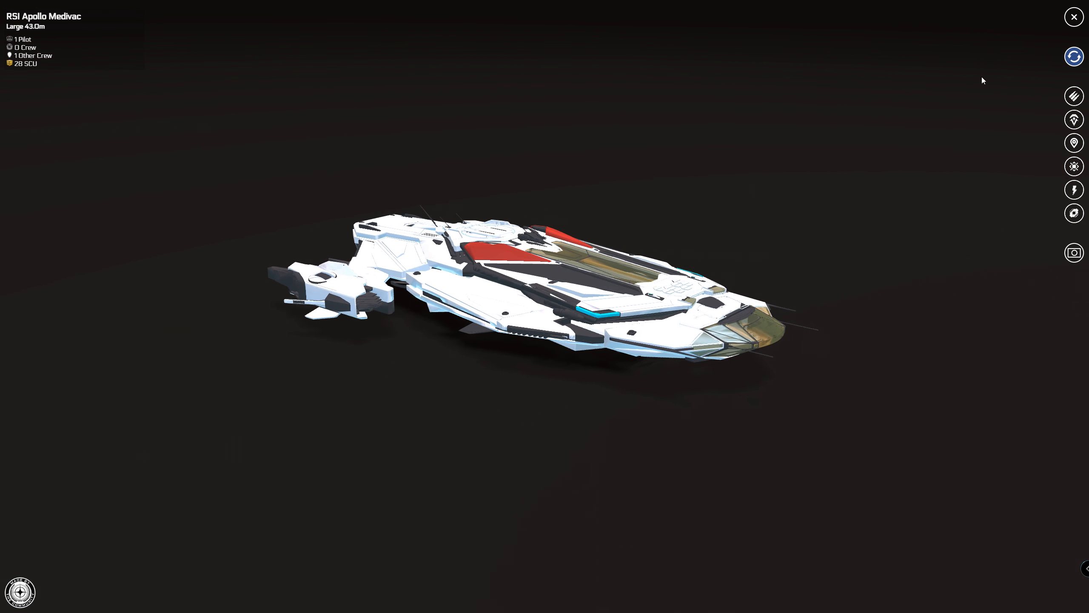
click(1073, 17)
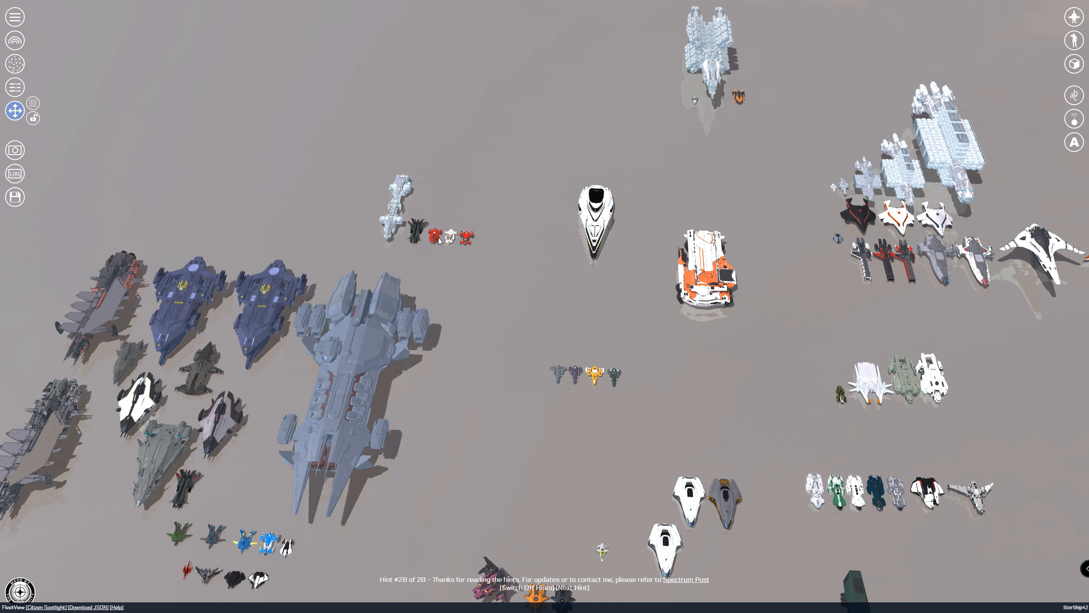
mouse_move(464, 249)
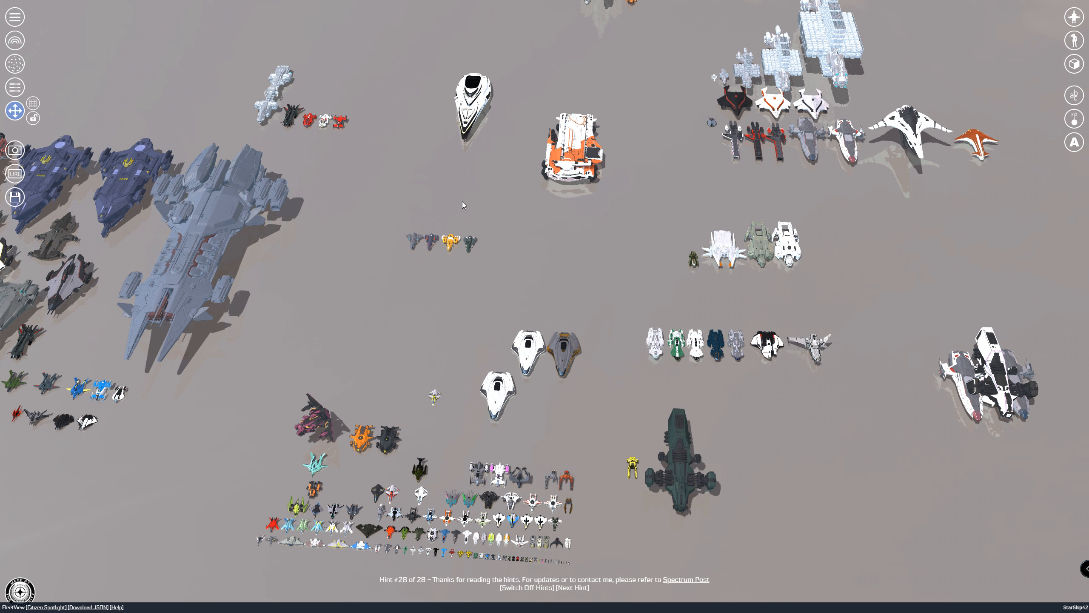
mouse_move(399, 446)
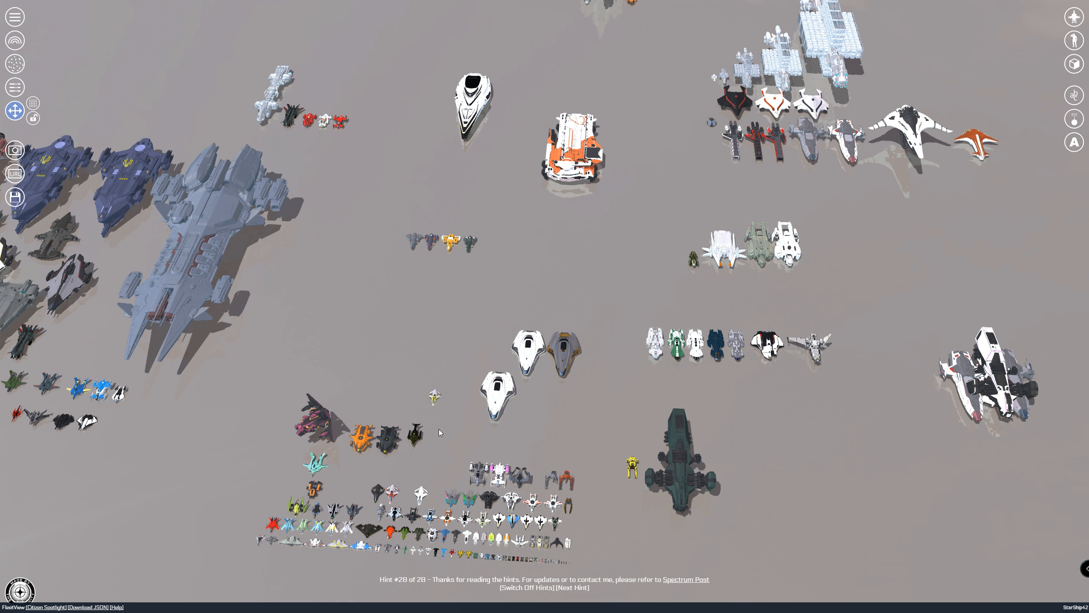
mouse_move(548, 443)
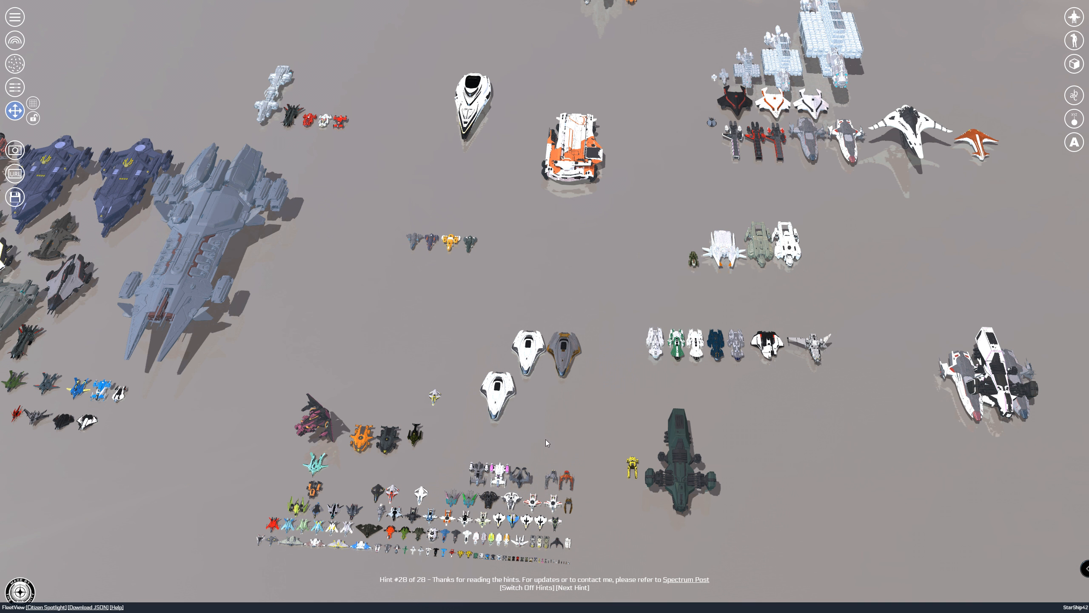
mouse_move(772, 350)
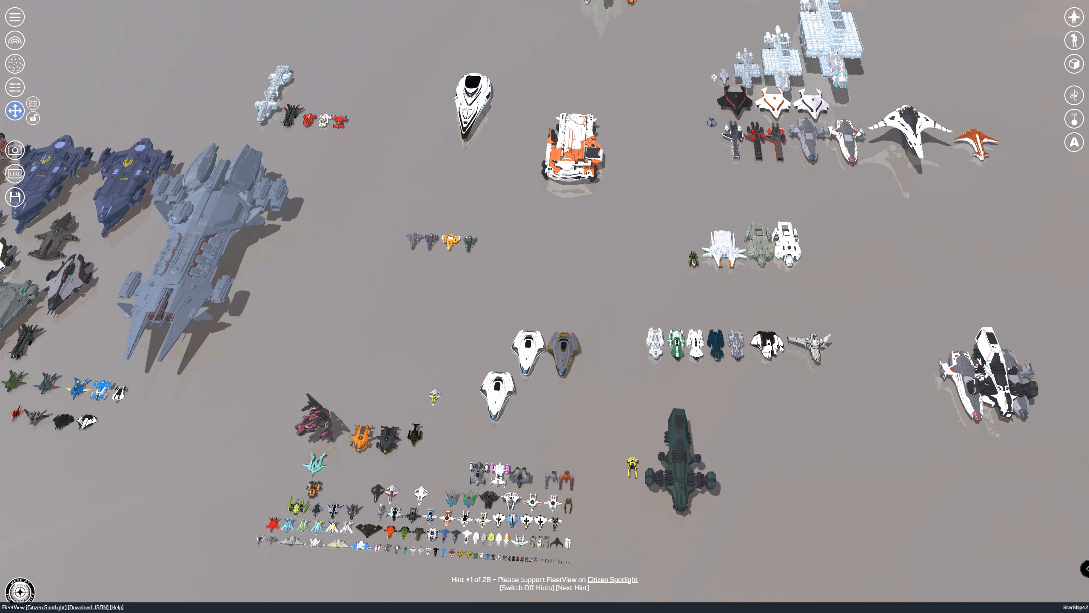
mouse_move(660, 324)
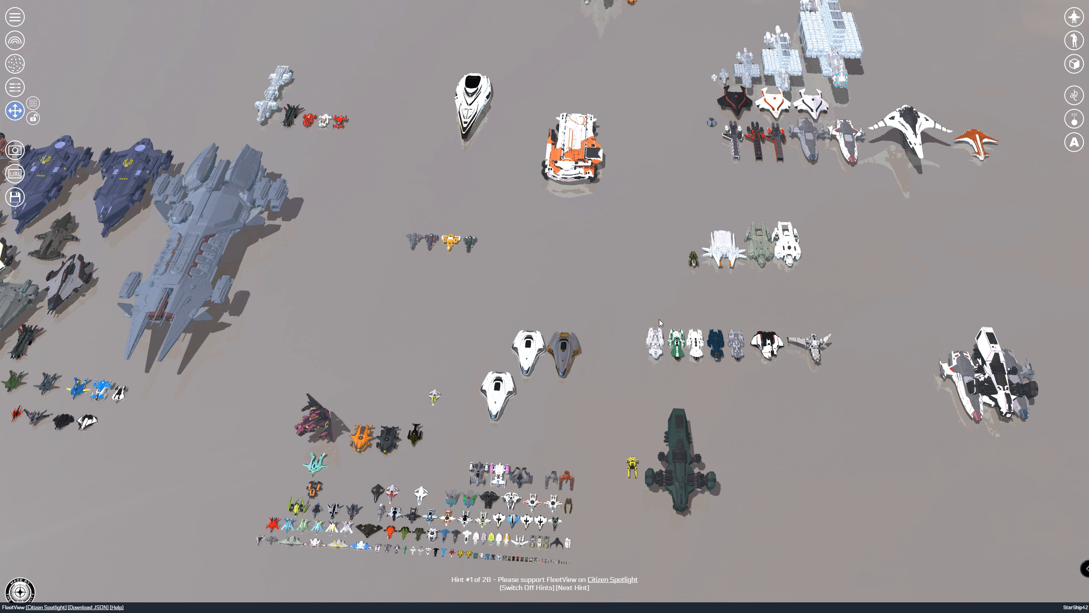
mouse_move(731, 315)
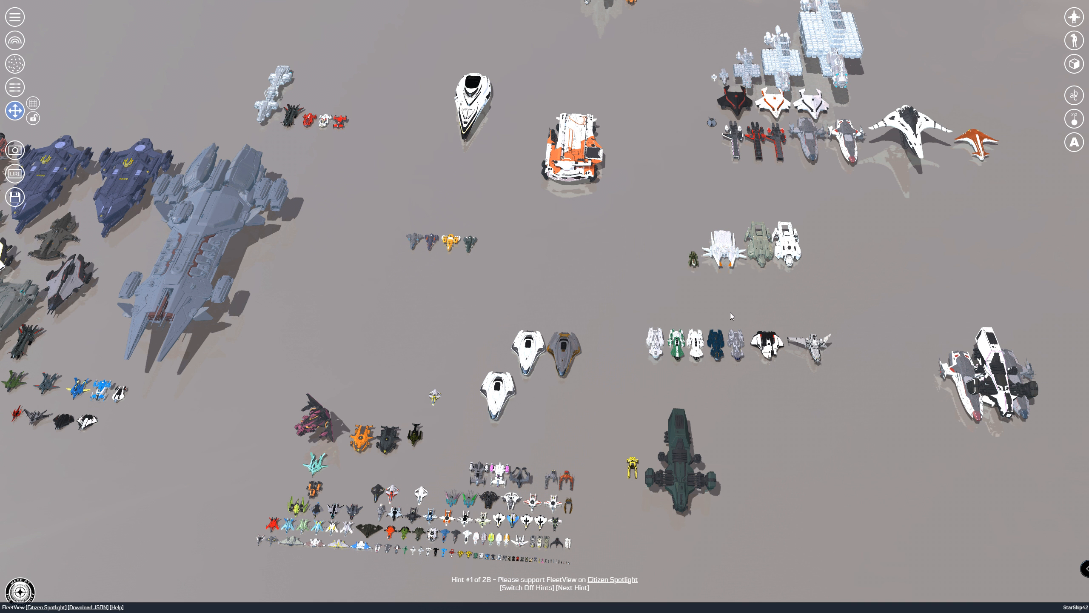
mouse_move(588, 288)
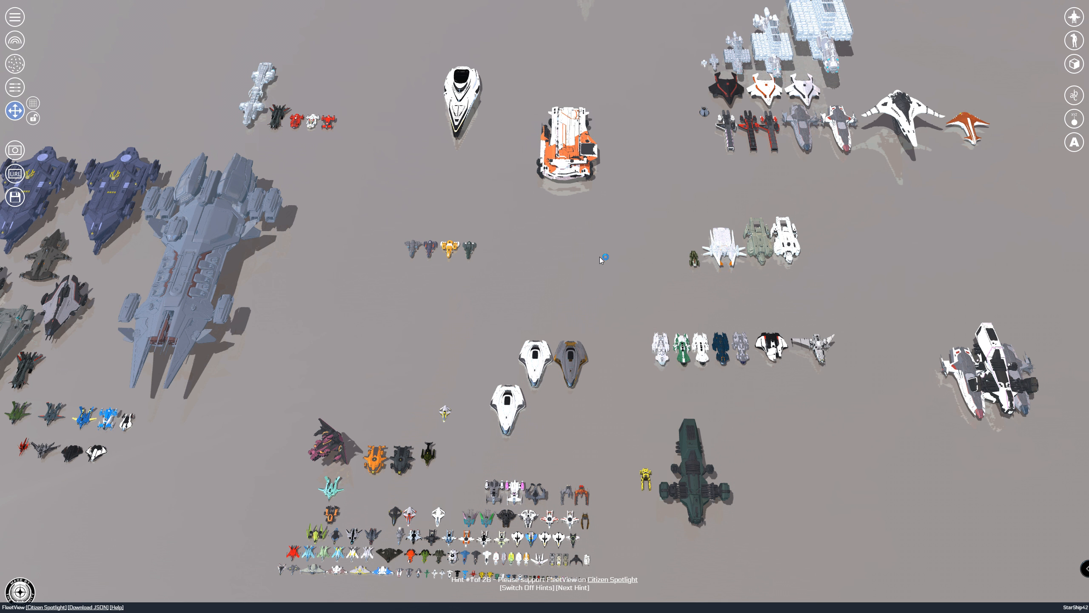
mouse_move(516, 274)
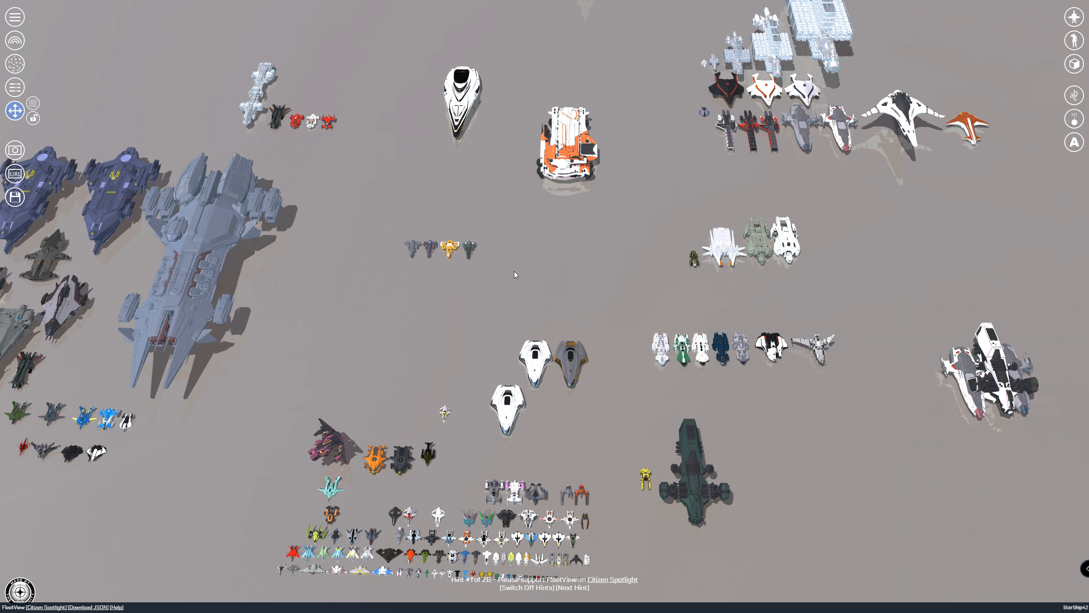
mouse_move(422, 286)
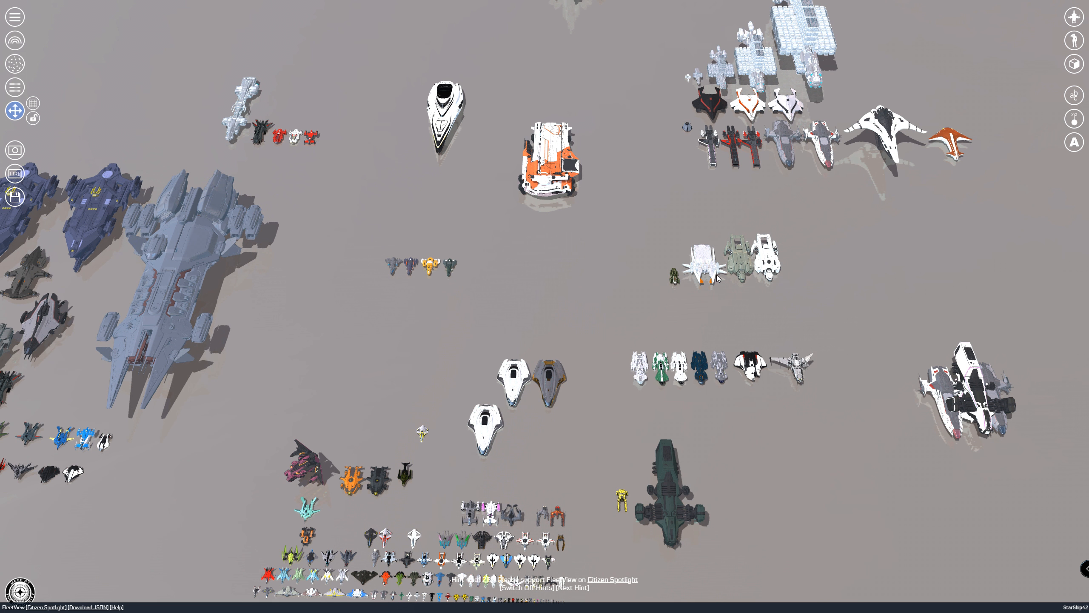
mouse_move(717, 278)
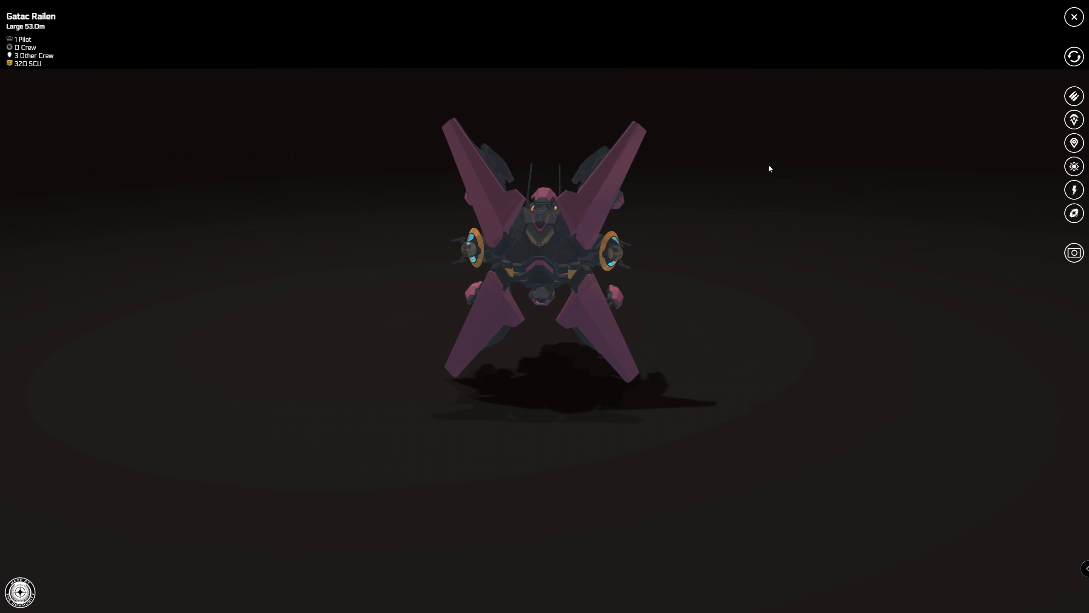
click(1073, 17)
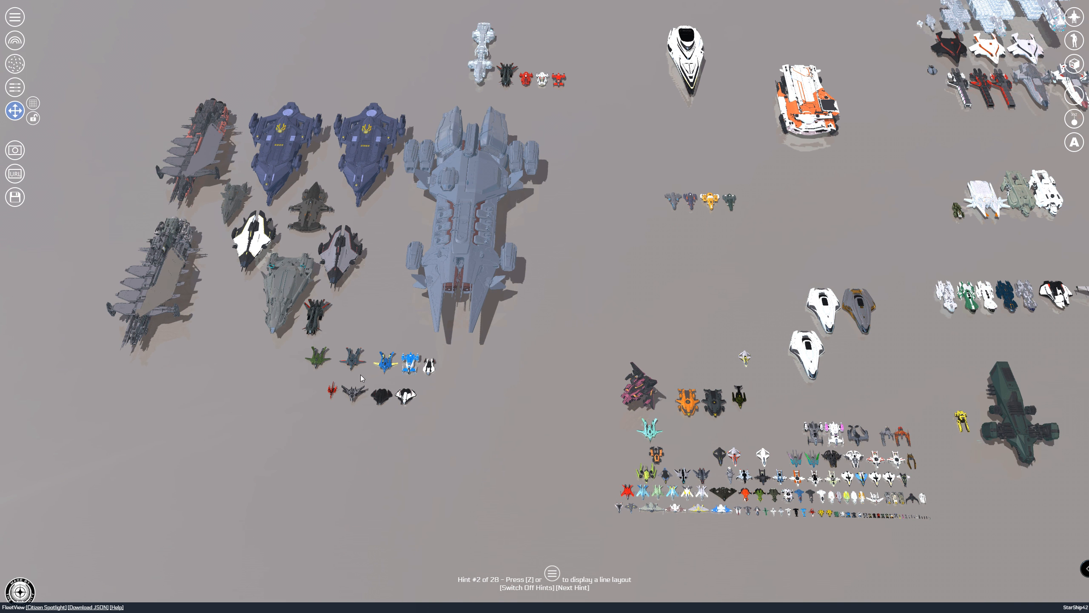
mouse_move(356, 399)
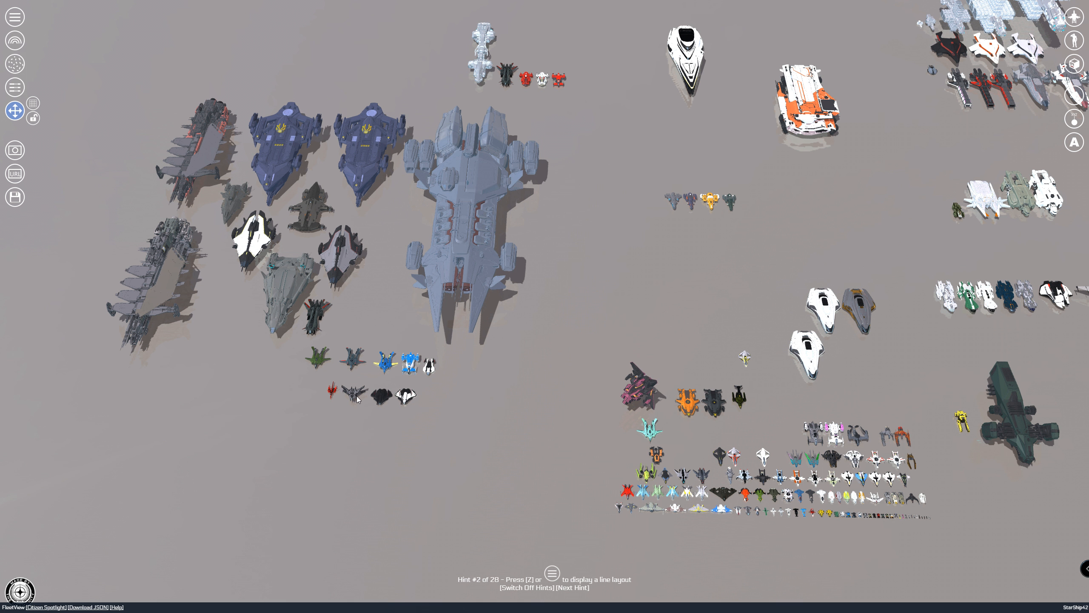
mouse_move(397, 365)
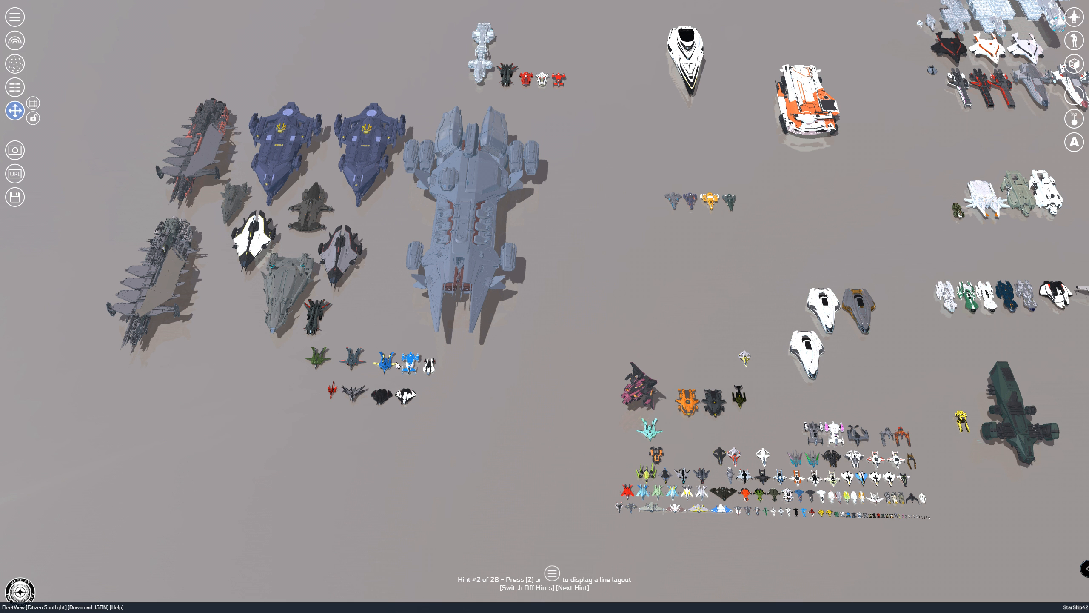
mouse_move(406, 381)
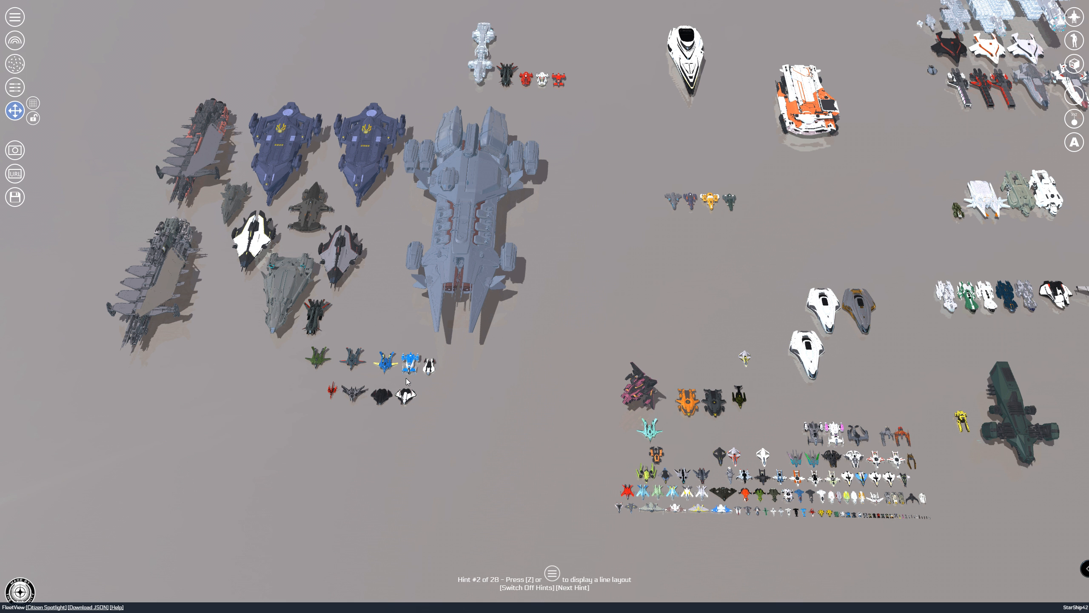
mouse_move(407, 381)
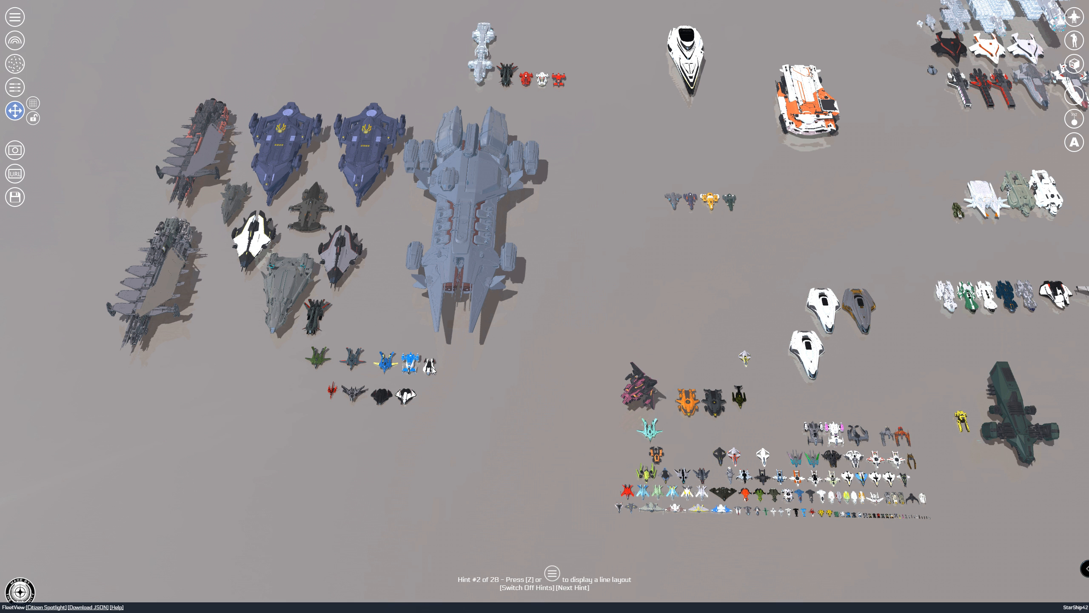
mouse_move(529, 349)
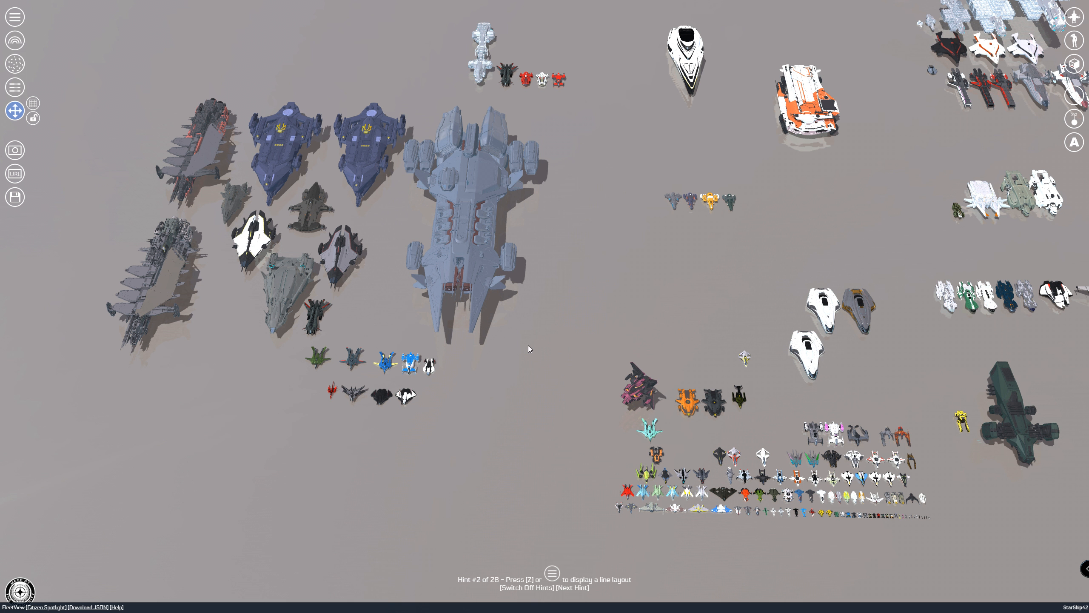
mouse_move(571, 276)
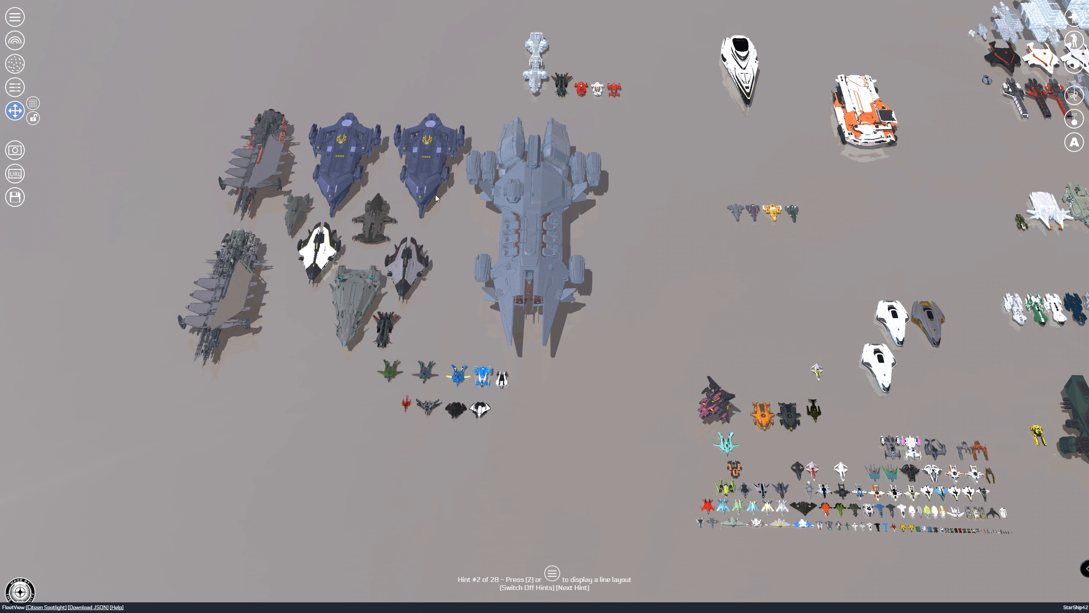
mouse_move(323, 250)
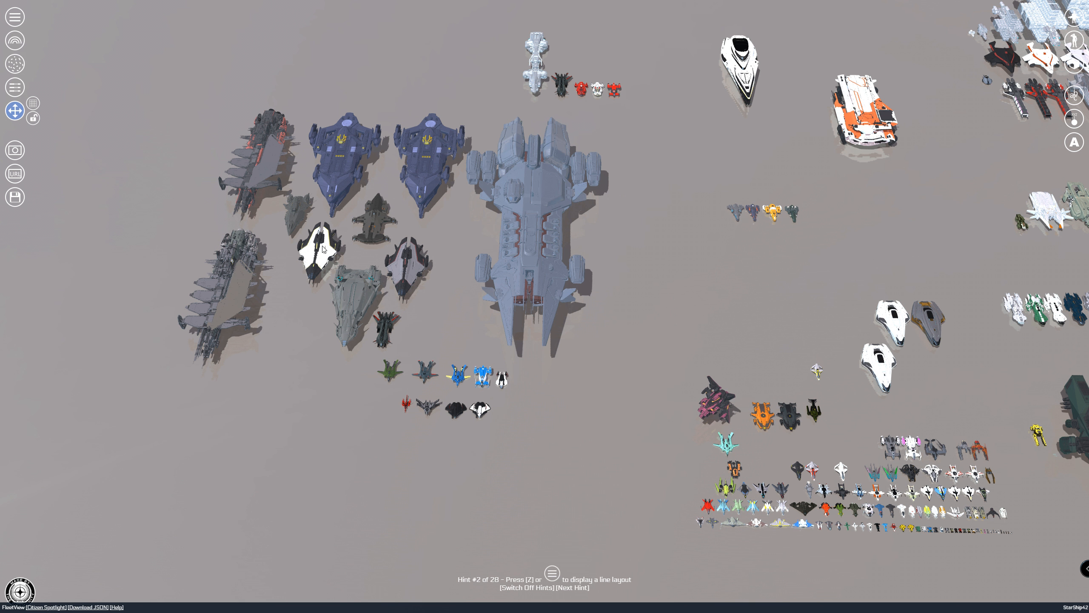
mouse_move(638, 219)
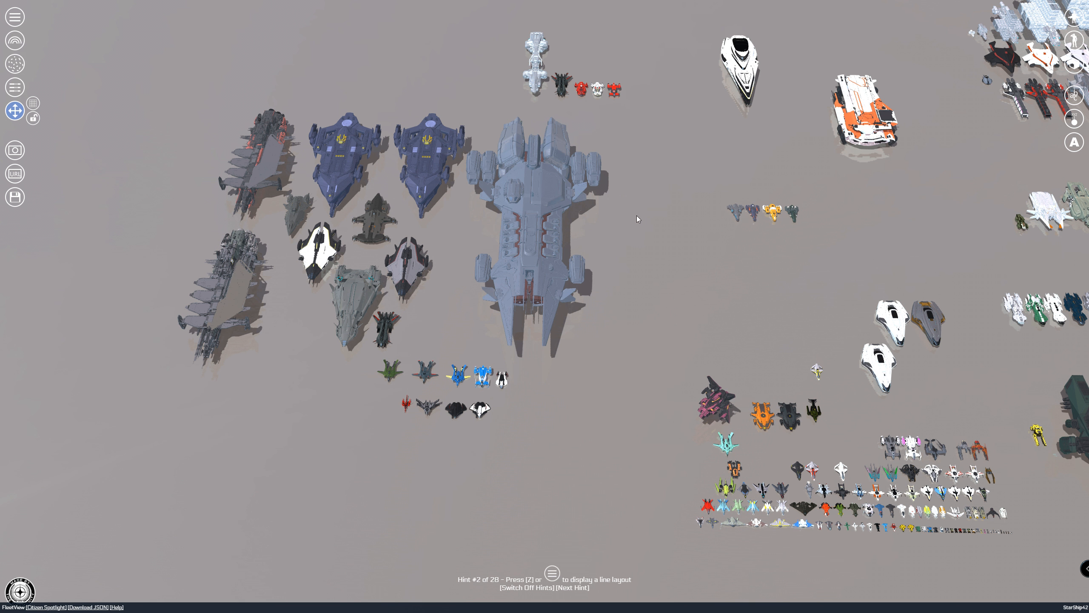
click(542, 209)
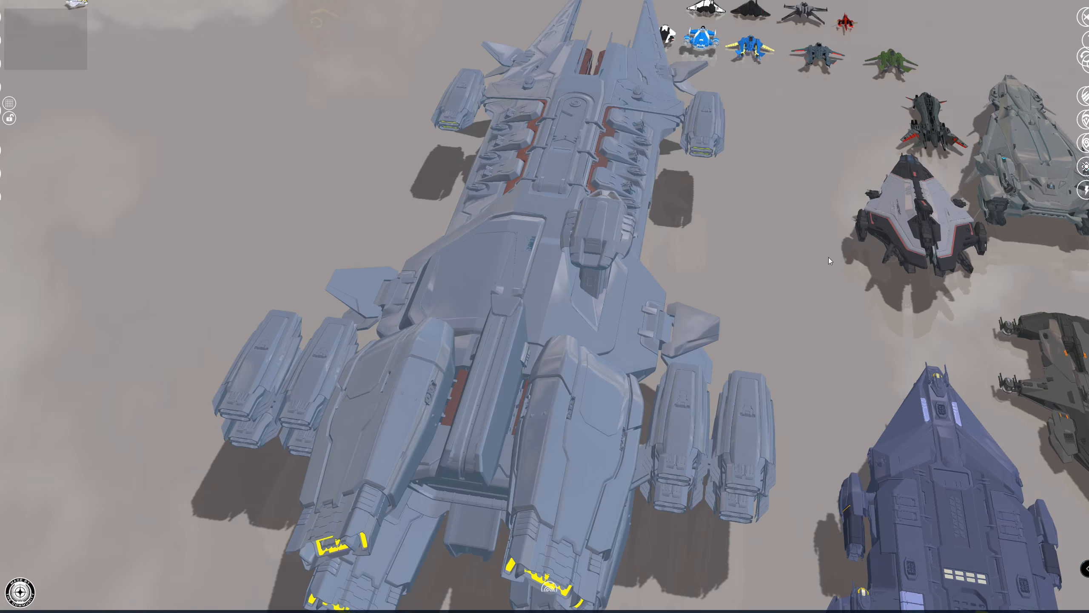
scroll(down, 3)
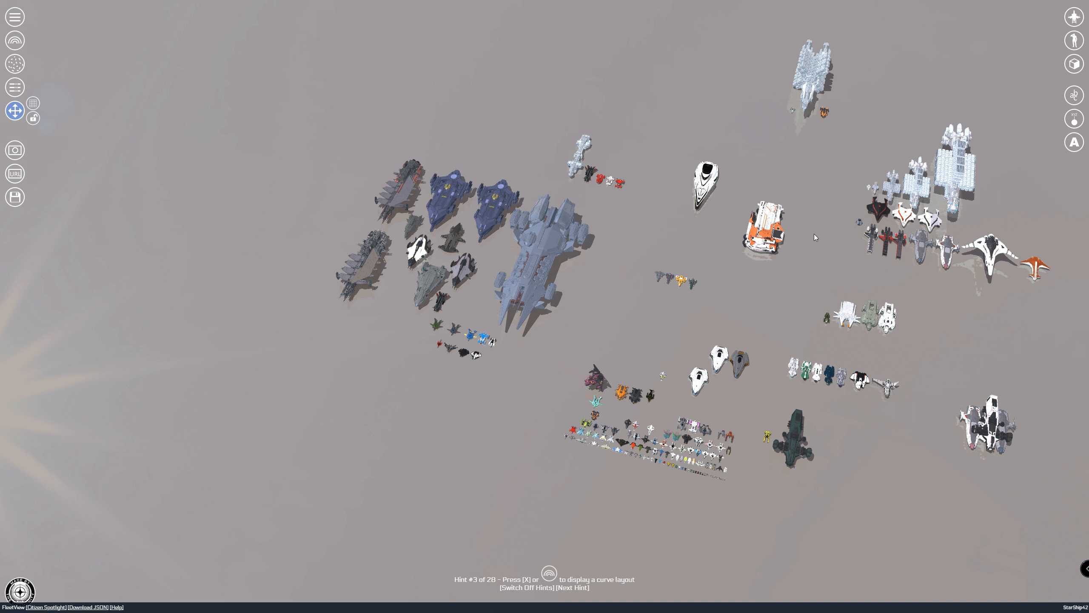
mouse_move(793, 83)
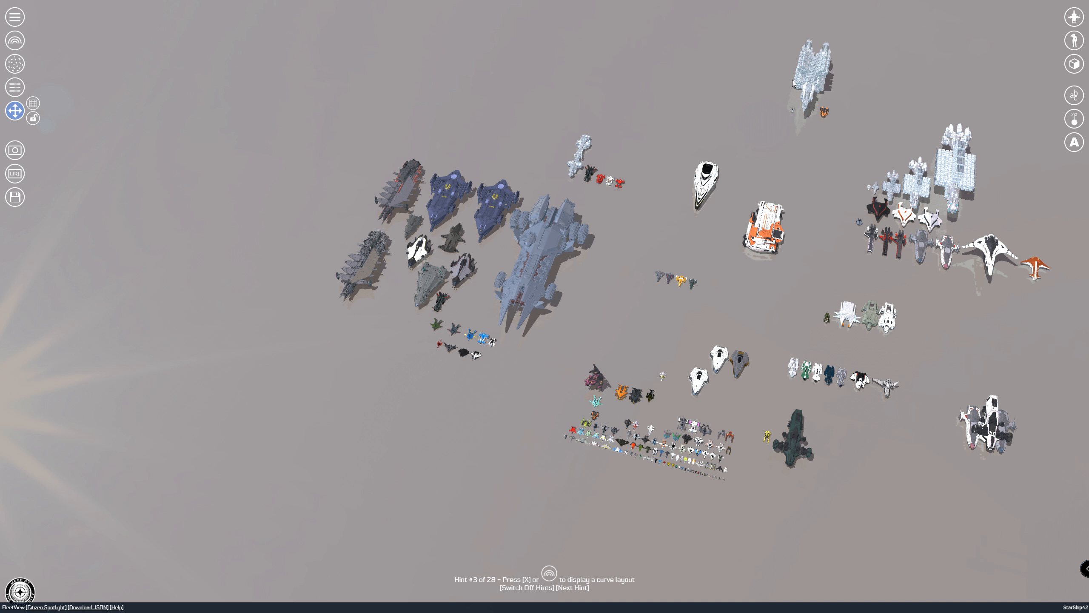
mouse_move(562, 200)
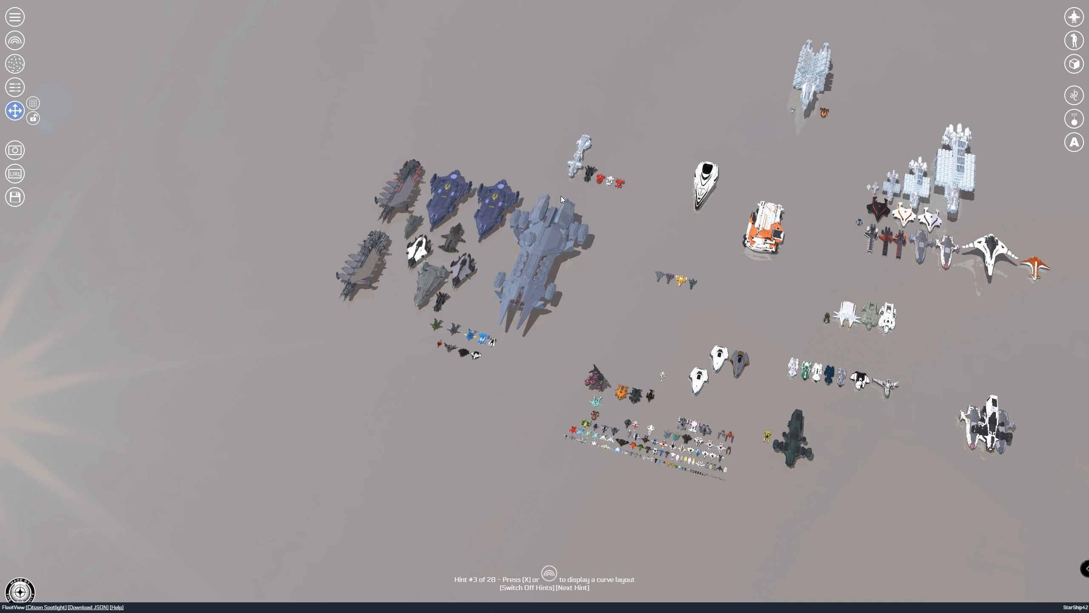
mouse_move(783, 233)
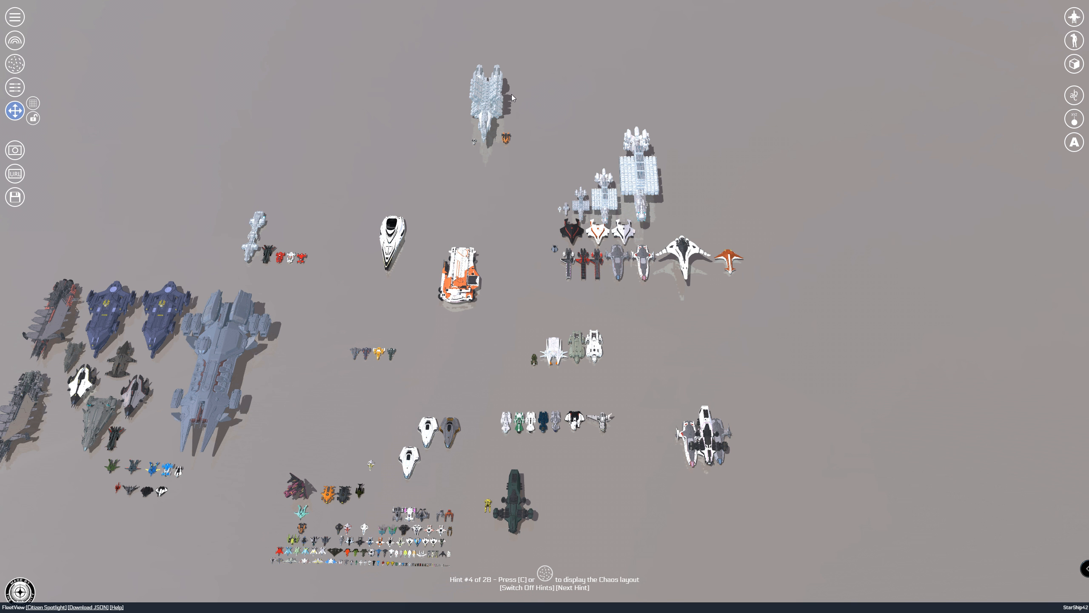
mouse_move(530, 215)
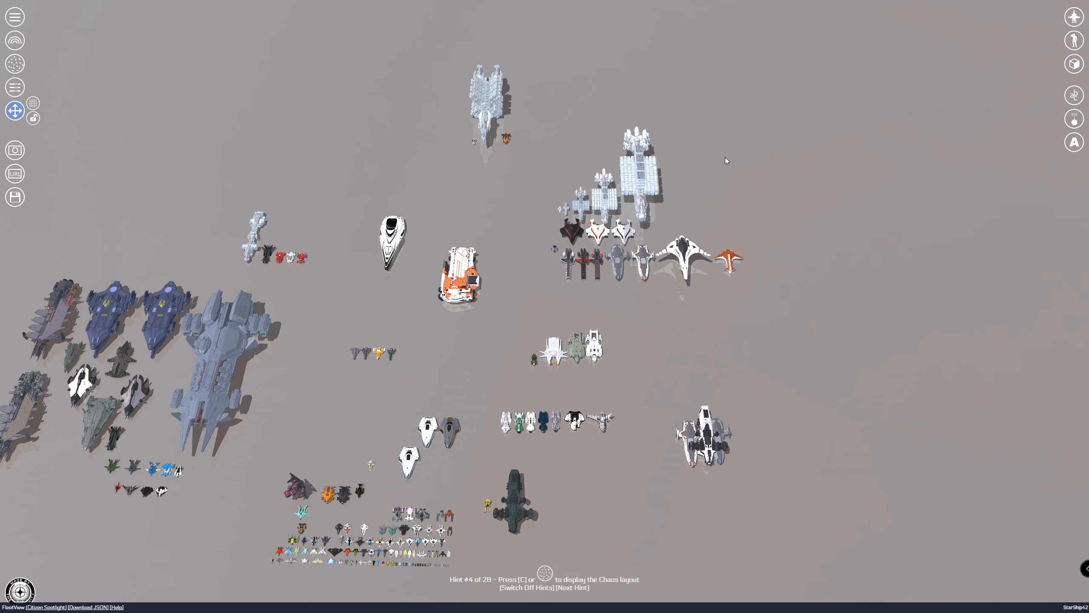
mouse_move(619, 350)
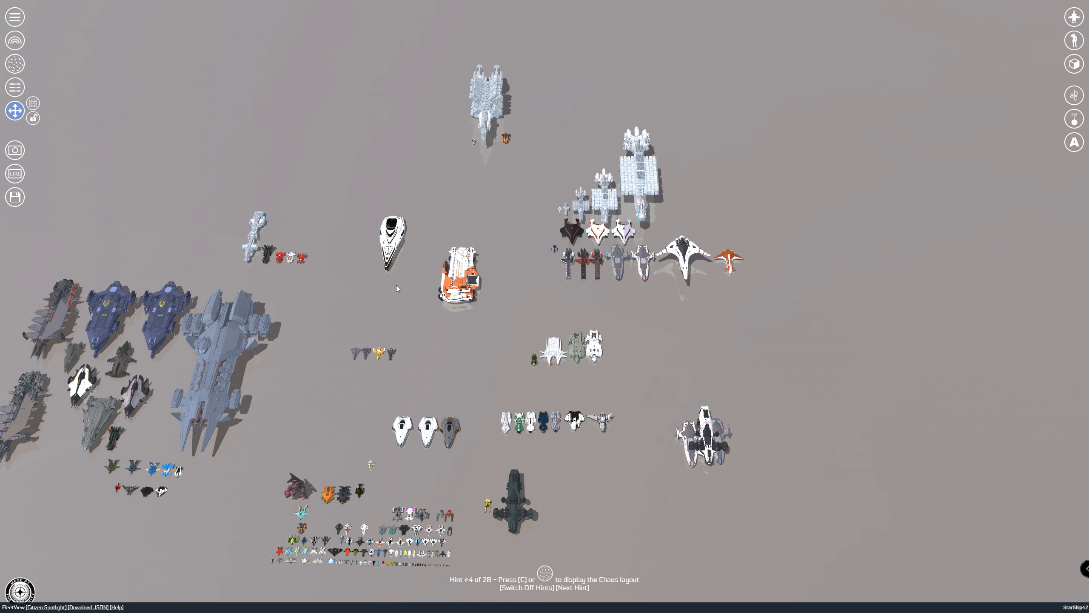
mouse_move(410, 434)
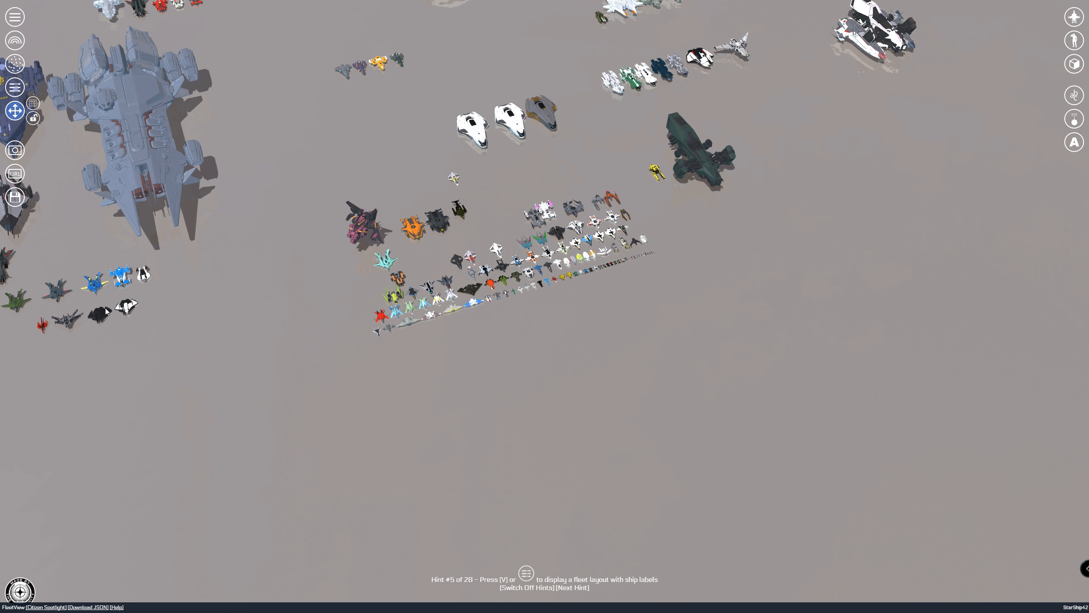
mouse_move(266, 214)
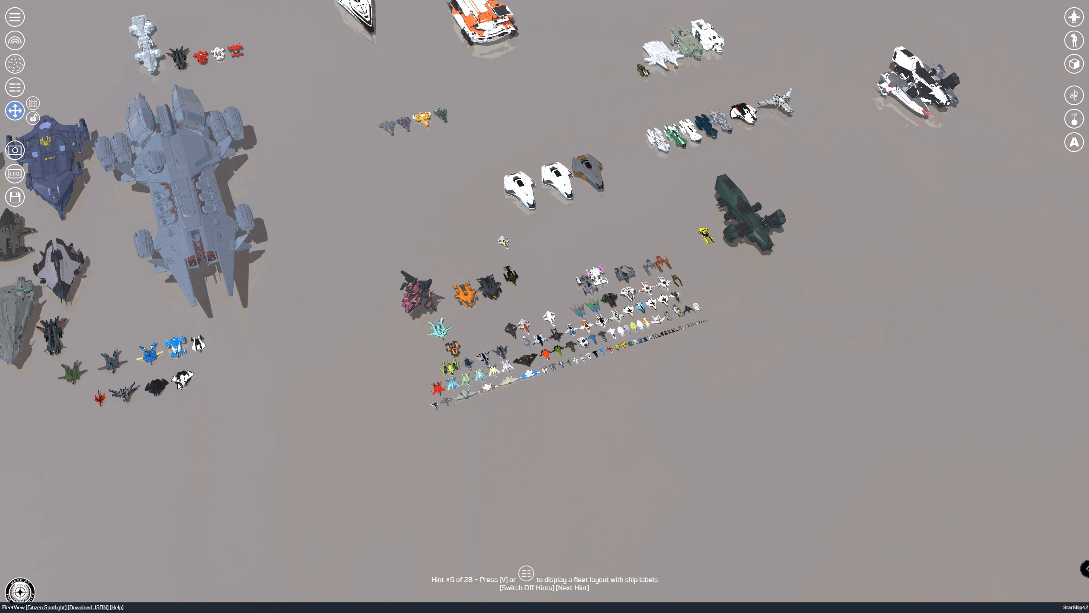
mouse_move(477, 189)
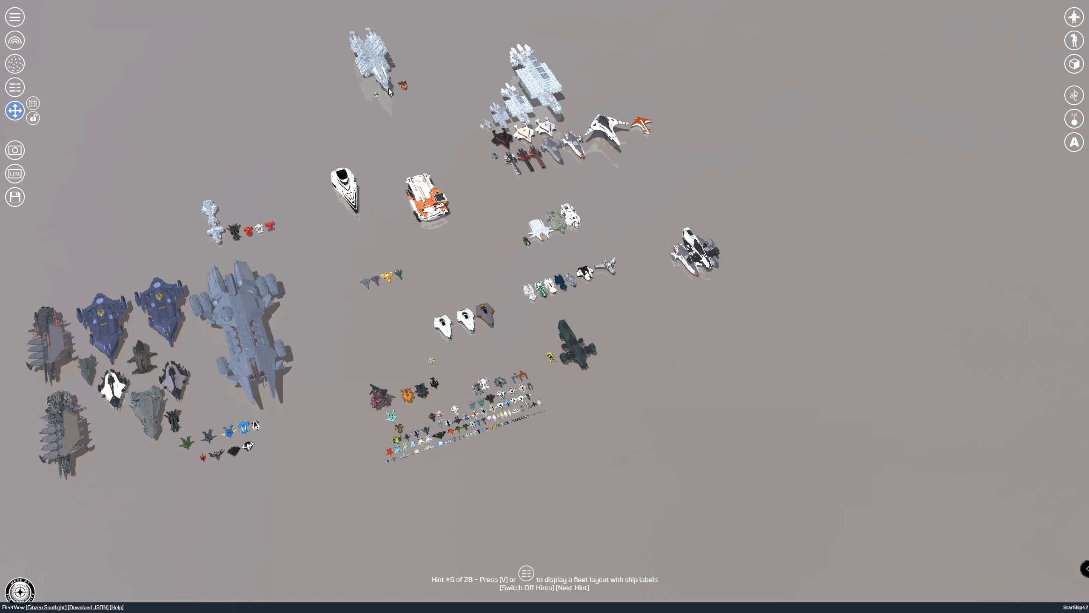
Step: Advance to hint 6 of 28 about the custom layout and dragging ships
click(571, 587)
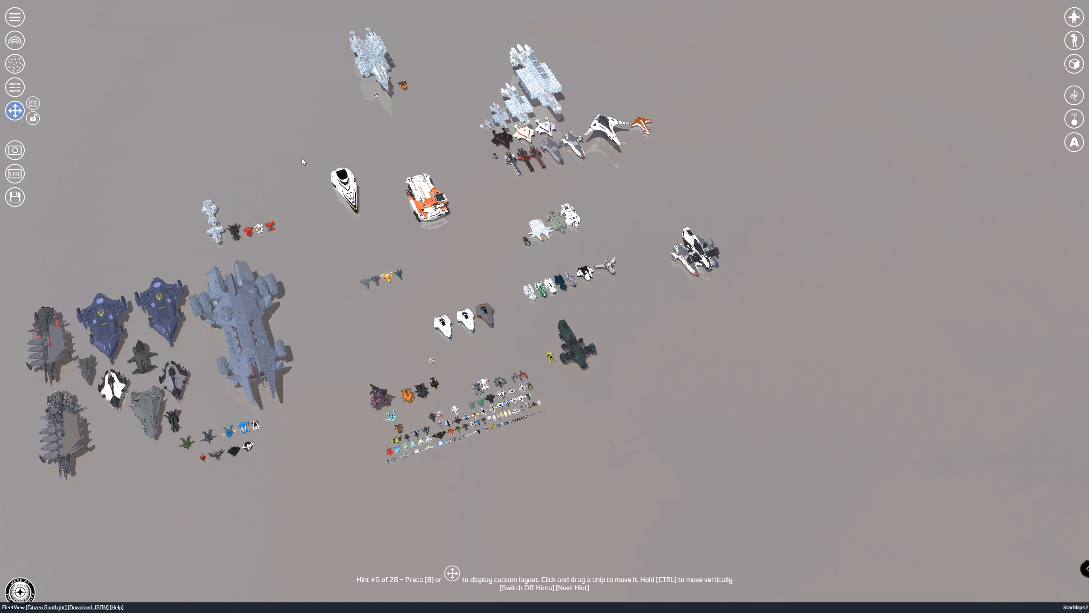
mouse_move(311, 183)
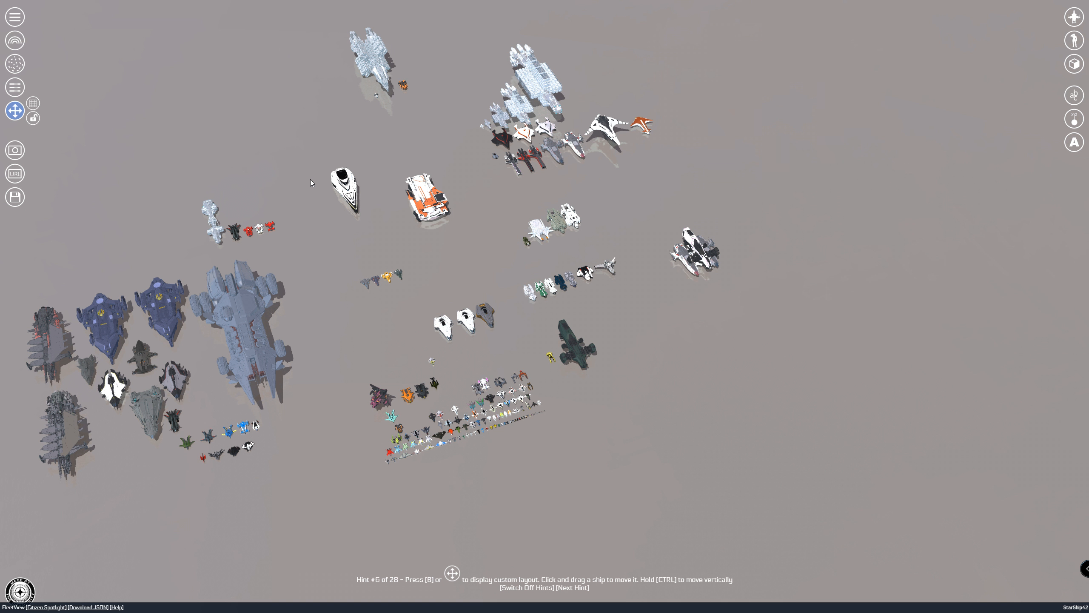
mouse_move(515, 176)
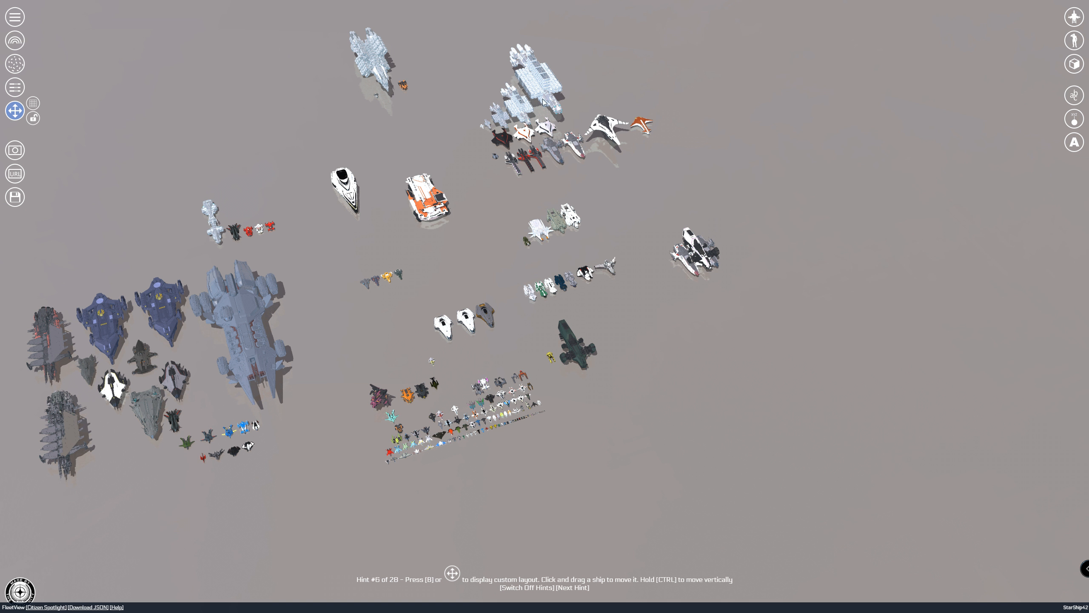
mouse_move(573, 142)
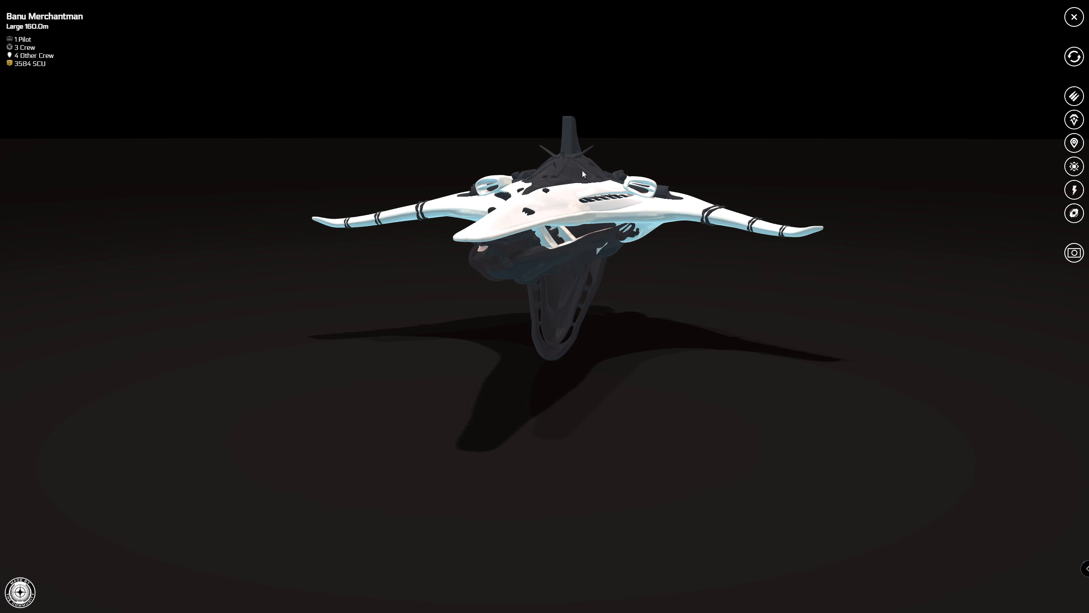
Step: View the Banu Merchantman's weapon loadout, then leave the ship details for the fleet ground plane
click(1073, 96)
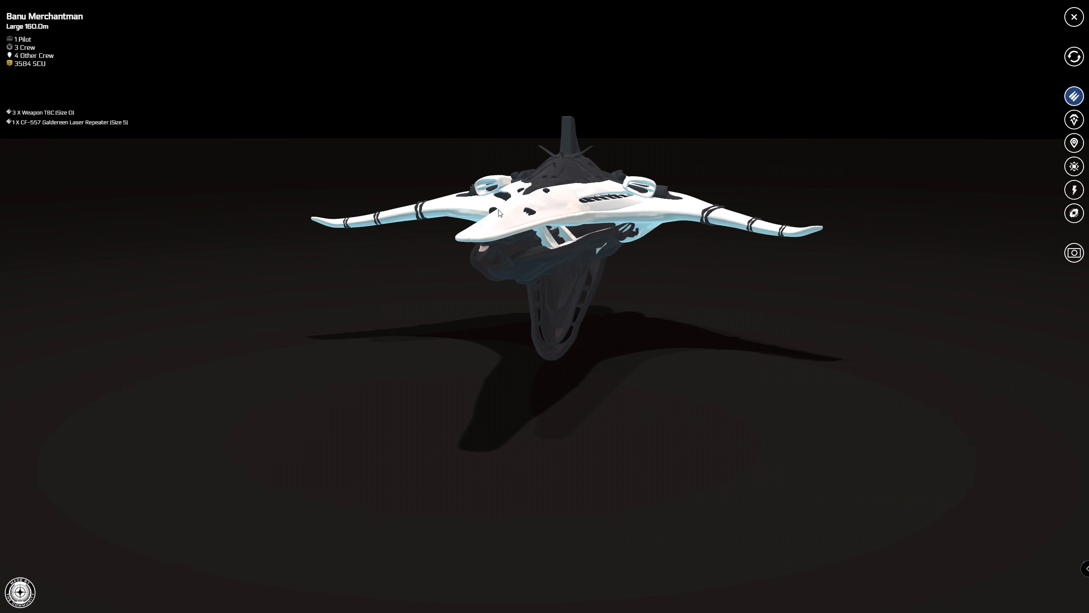
mouse_move(454, 195)
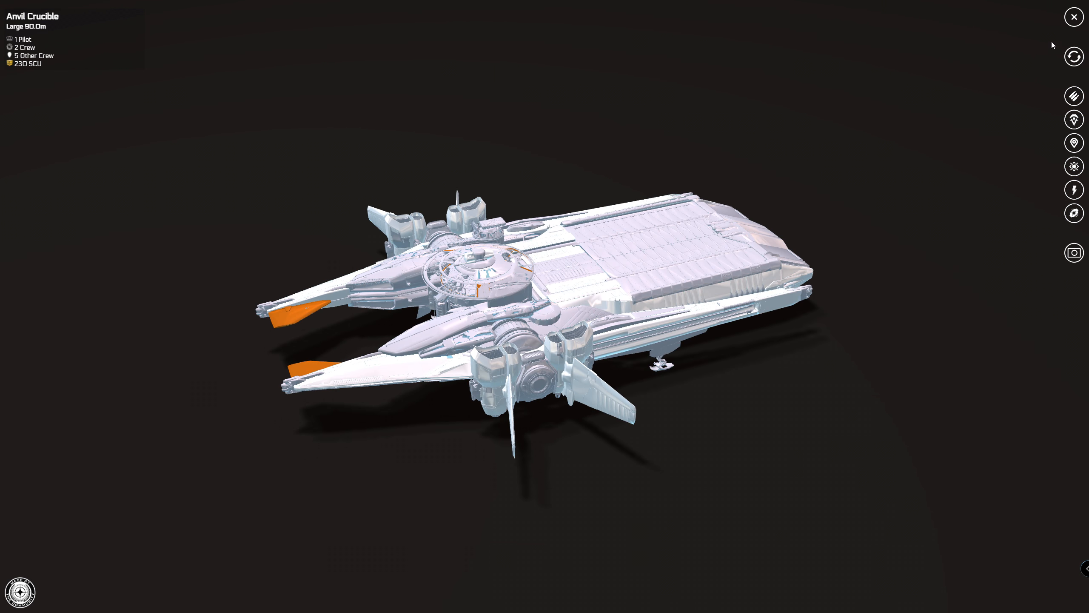
click(1074, 17)
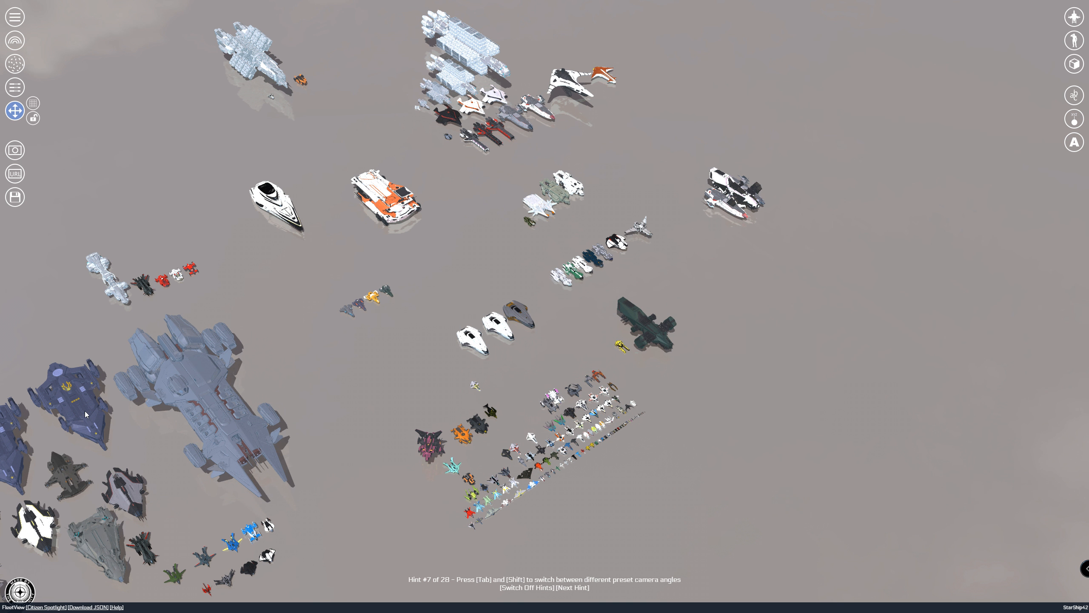
mouse_move(537, 297)
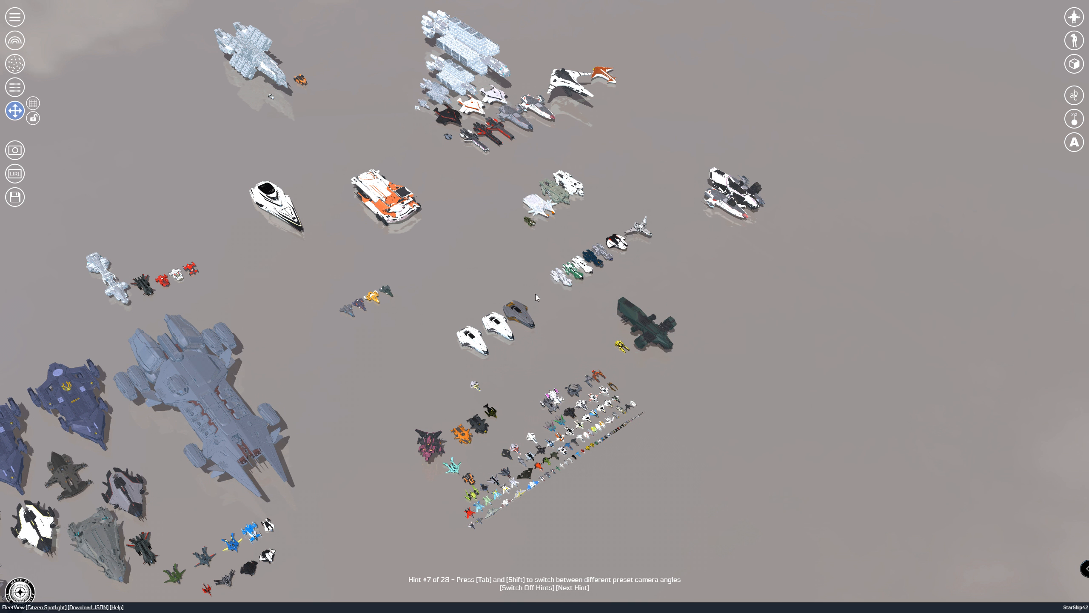
mouse_move(174, 280)
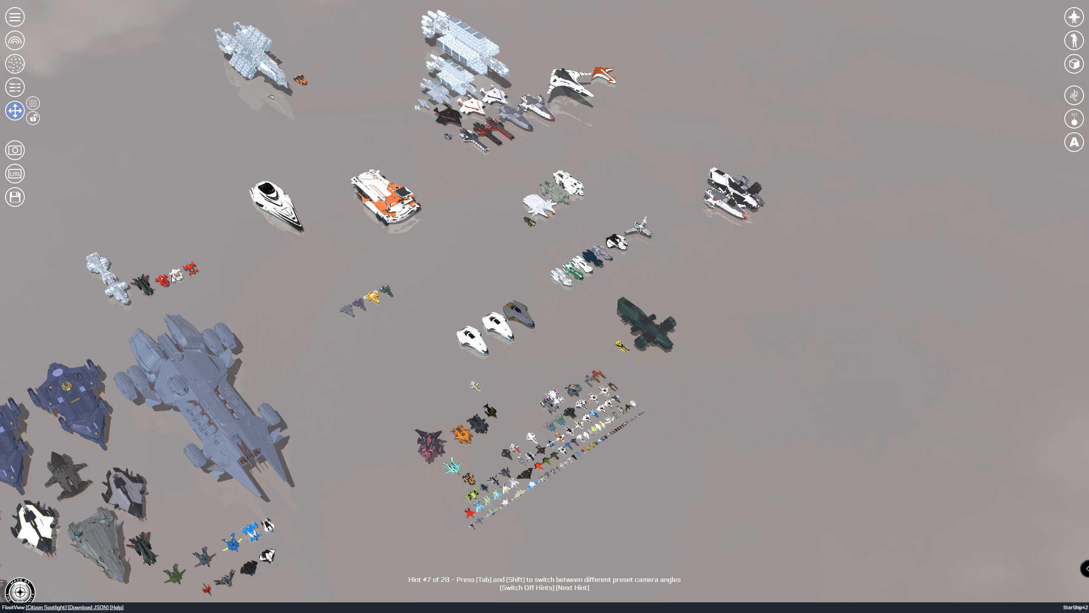
mouse_move(190, 252)
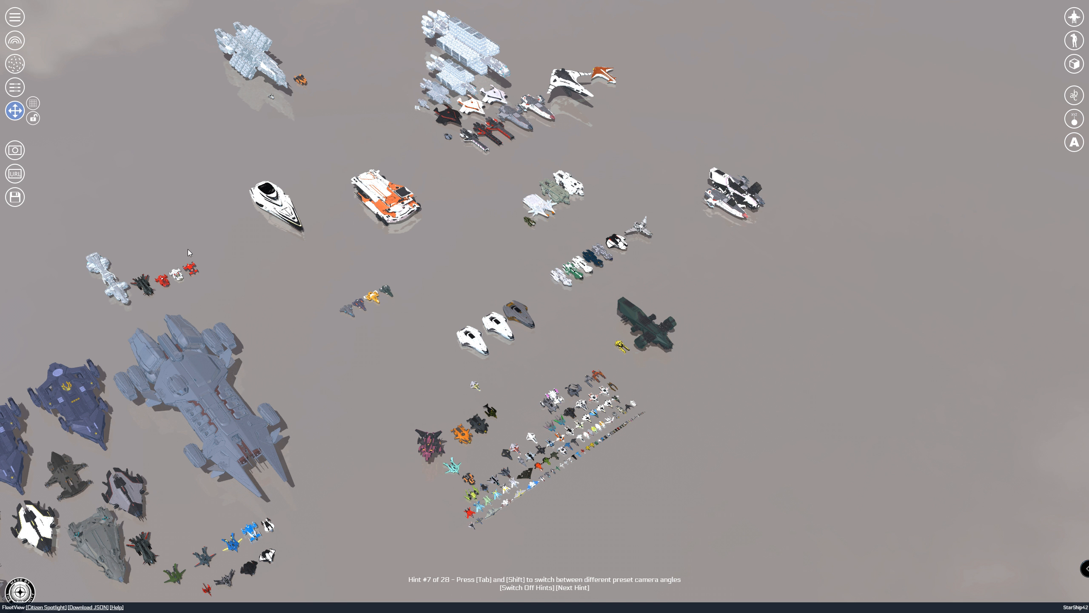
mouse_move(458, 229)
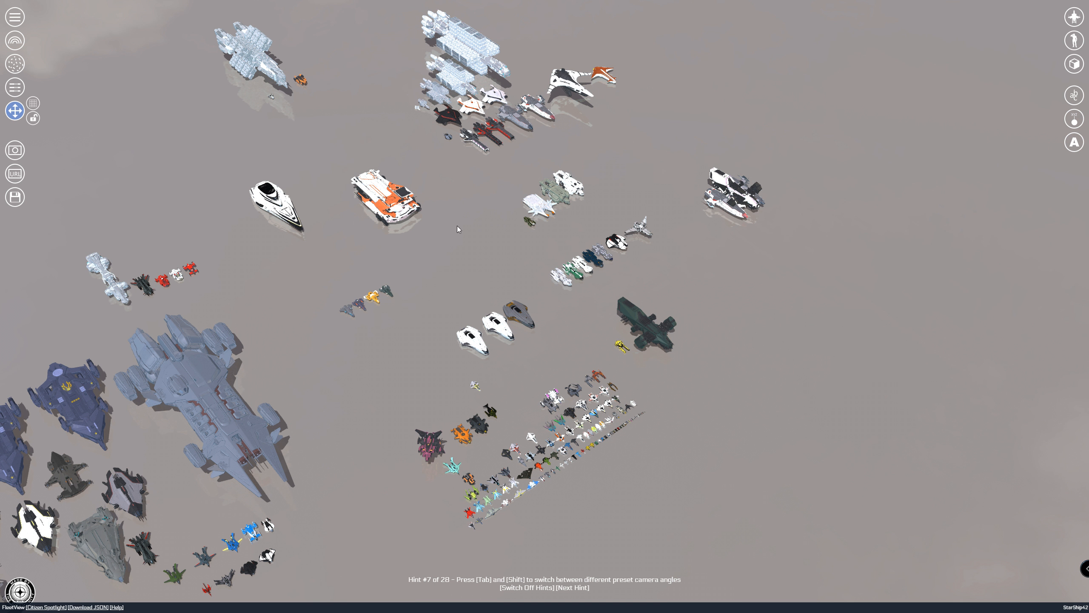
mouse_move(543, 169)
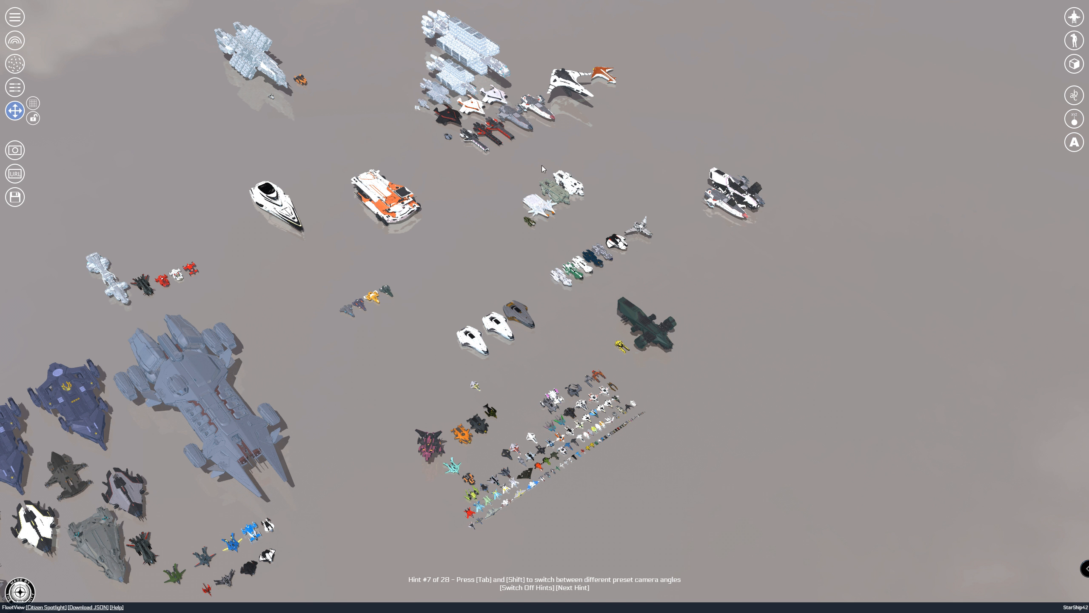
mouse_move(535, 219)
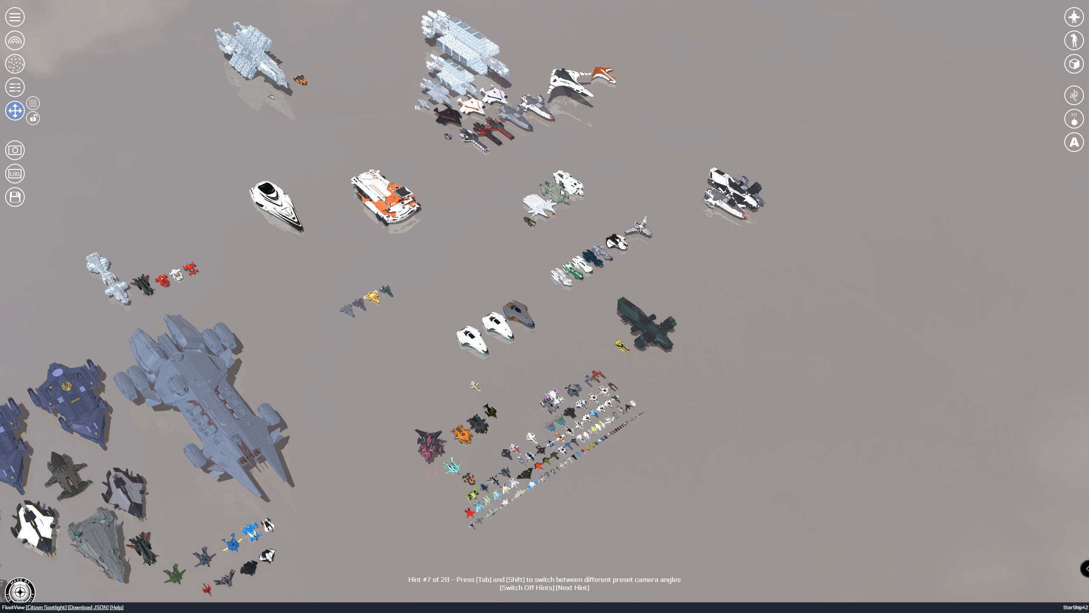
mouse_move(579, 190)
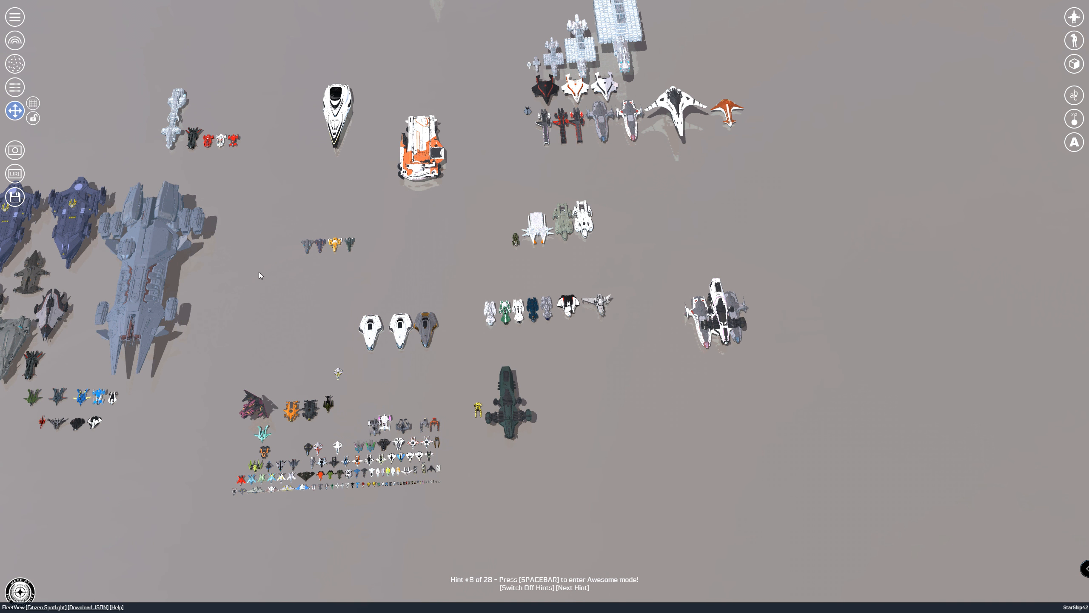
mouse_move(250, 260)
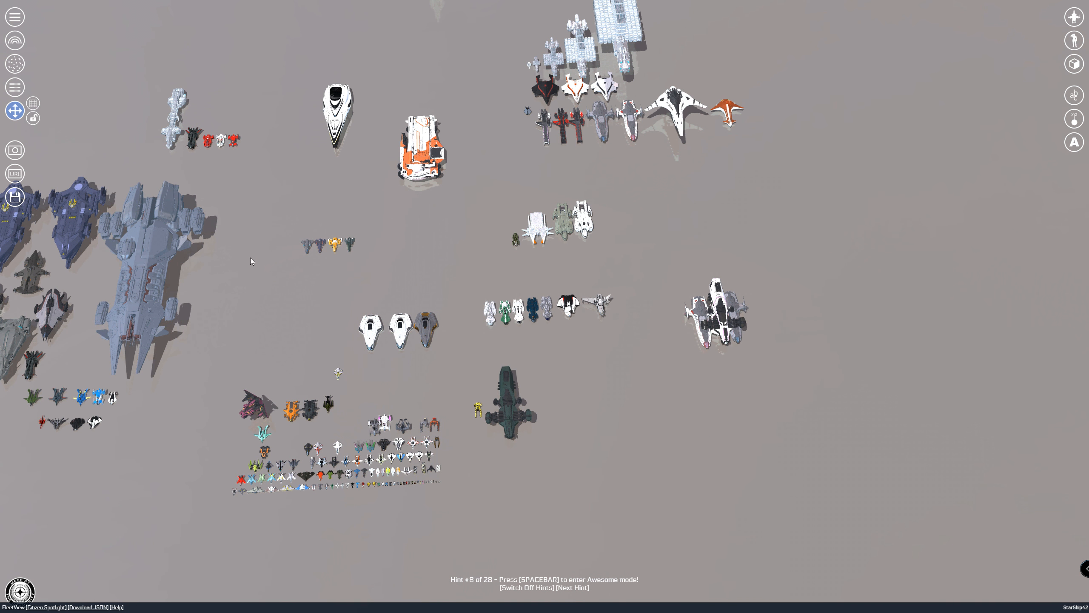
mouse_move(314, 356)
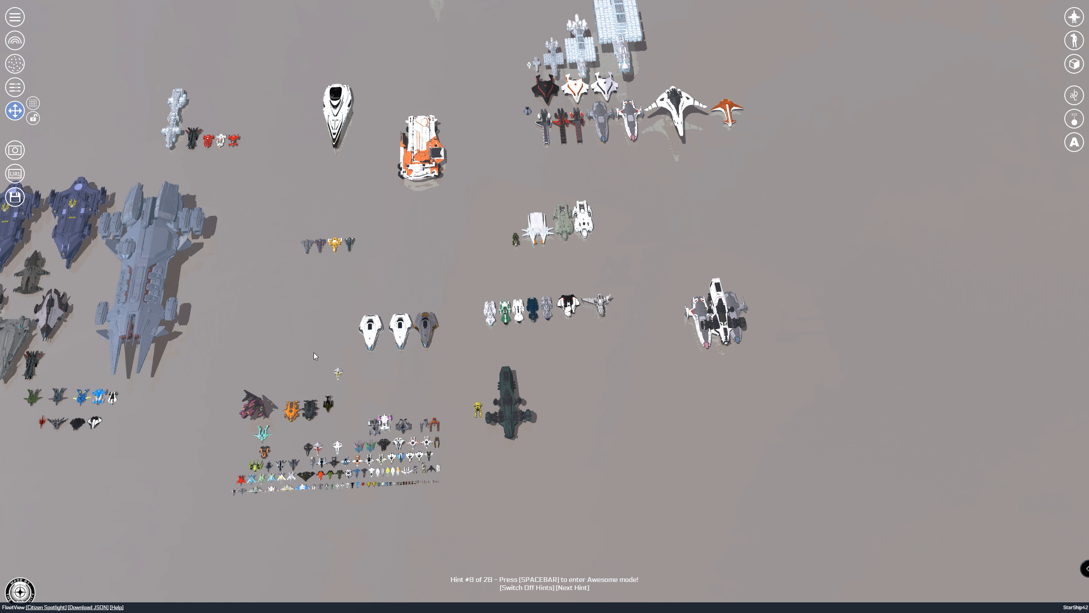
mouse_move(473, 223)
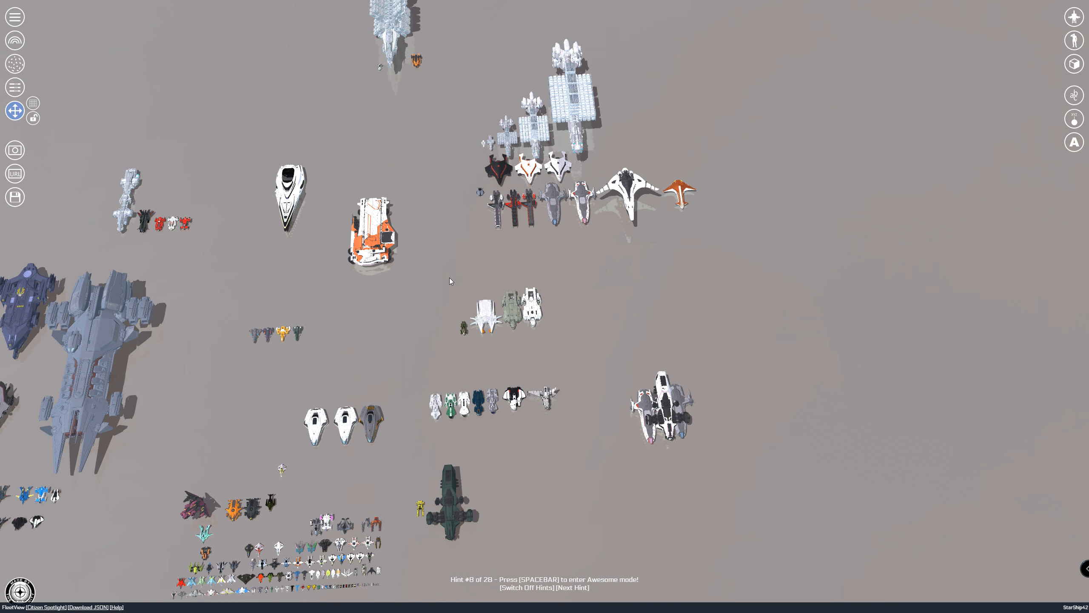
mouse_move(398, 376)
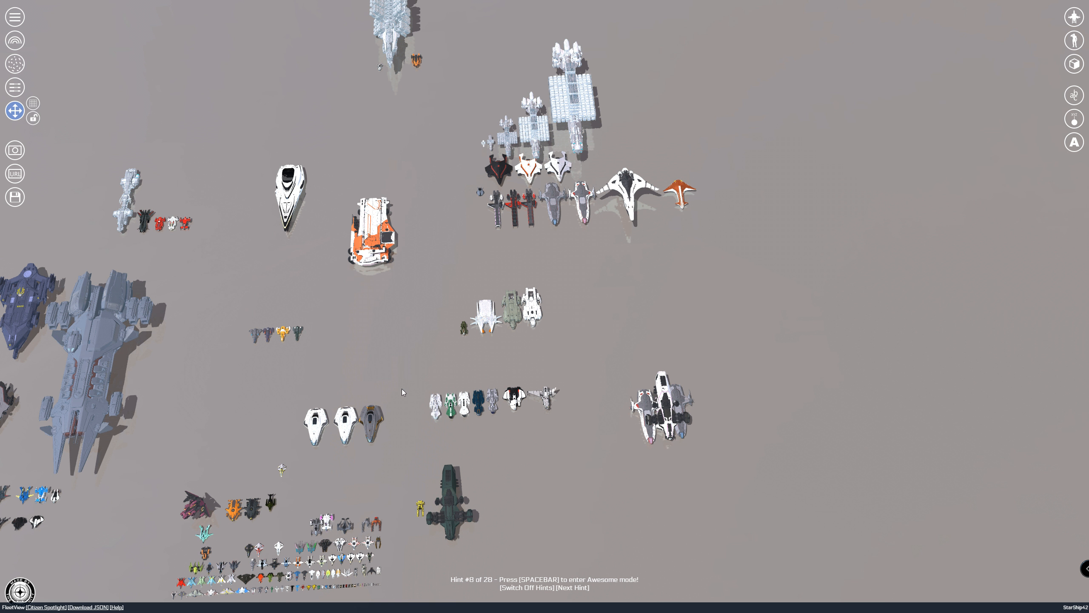
mouse_move(366, 321)
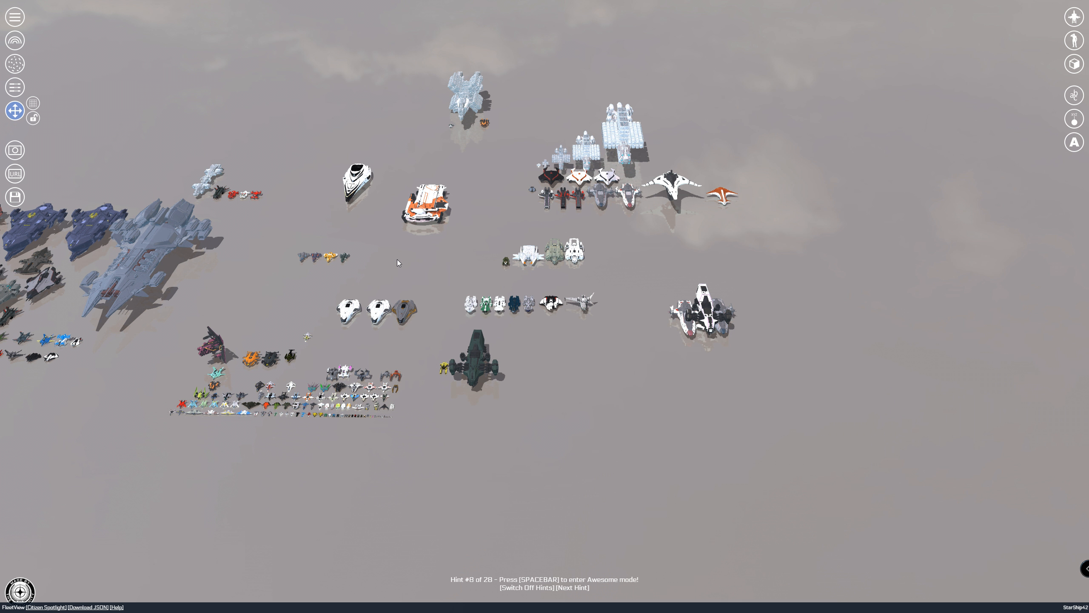
Step: Advance to hint 9 of 28 describing the first-person mode
click(568, 587)
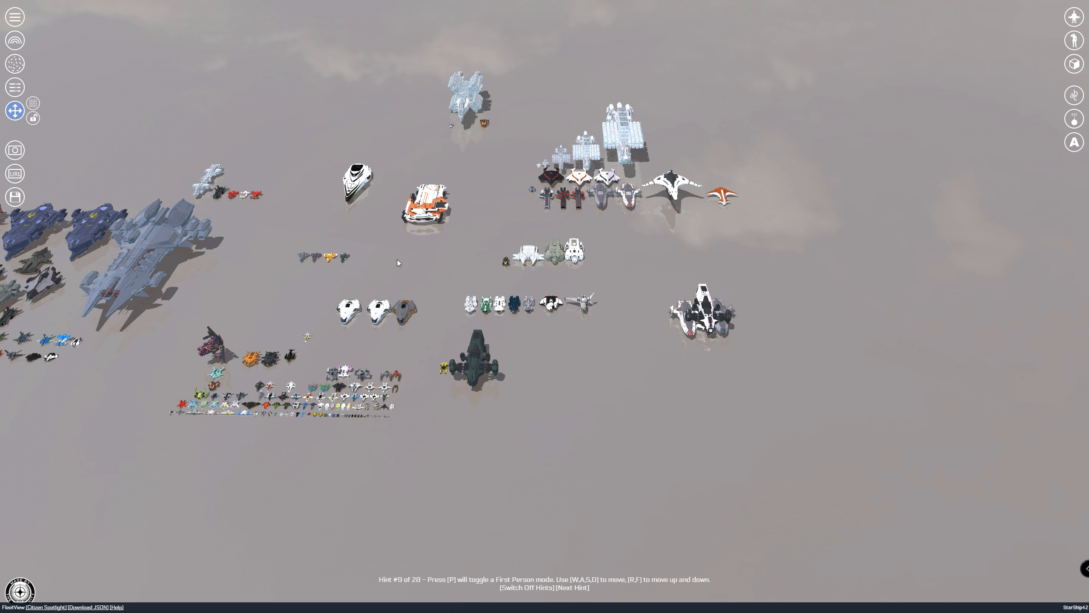
mouse_move(367, 260)
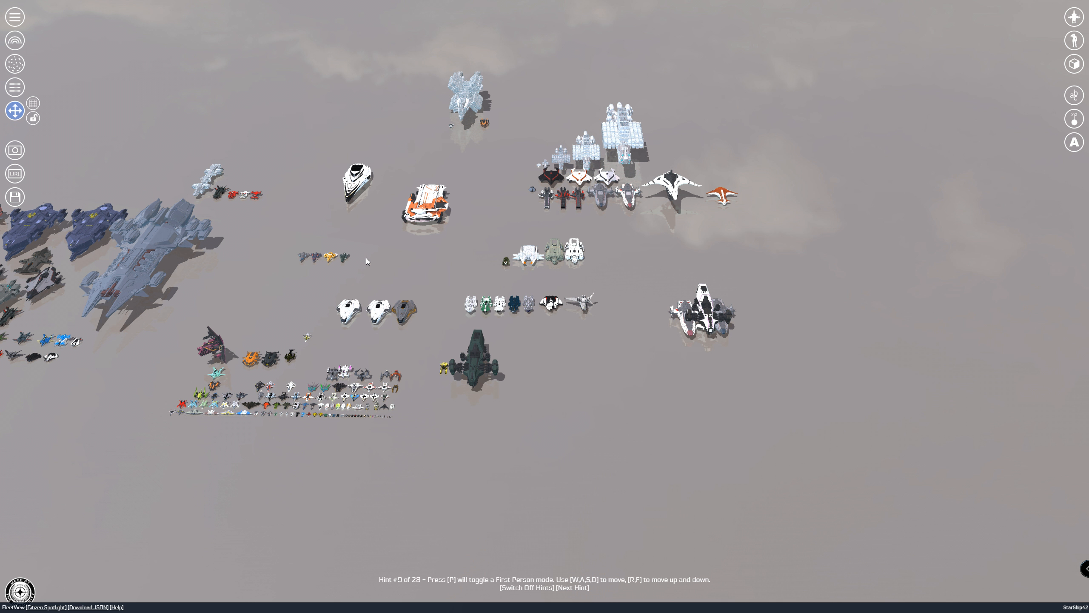
mouse_move(388, 265)
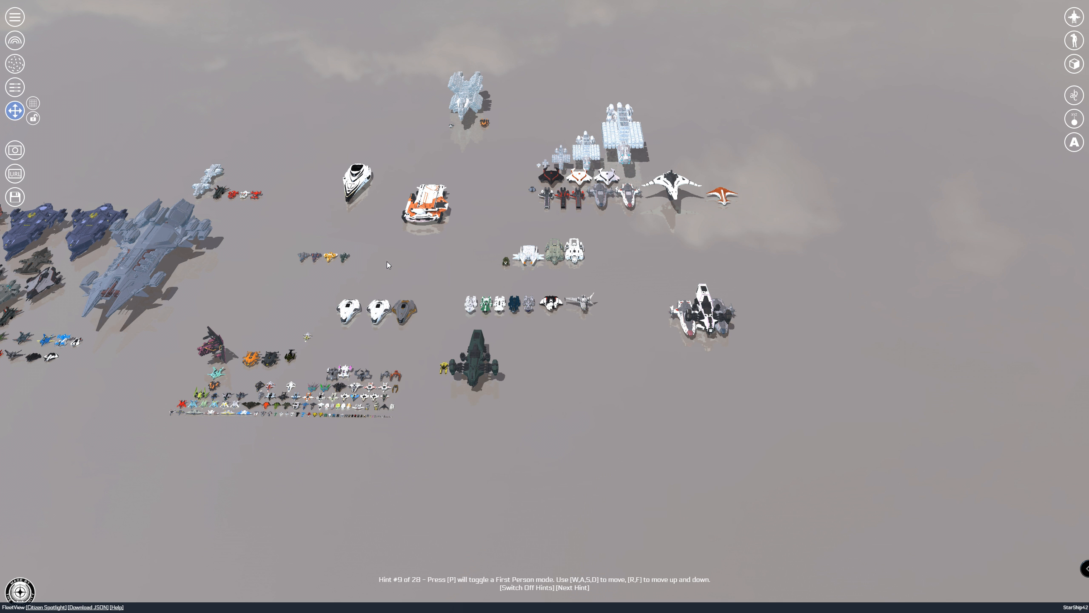
mouse_move(428, 268)
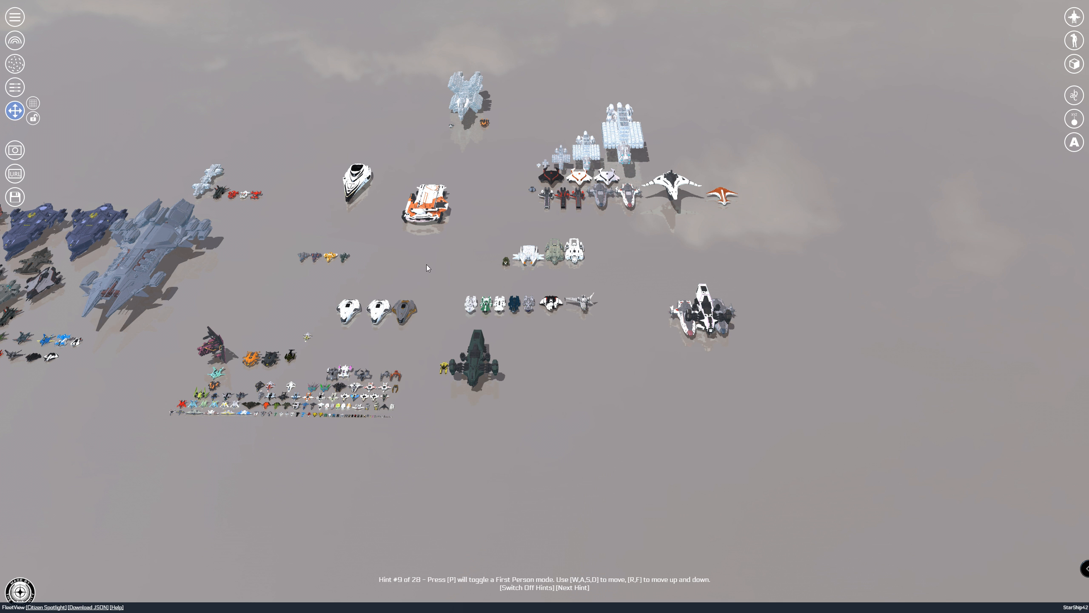
mouse_move(417, 254)
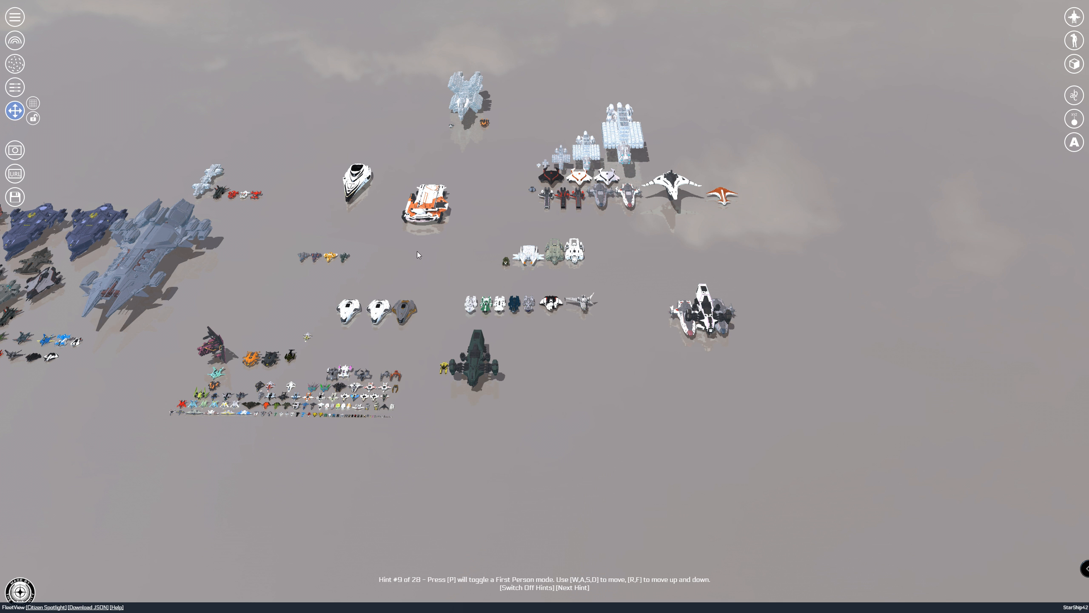
mouse_move(482, 311)
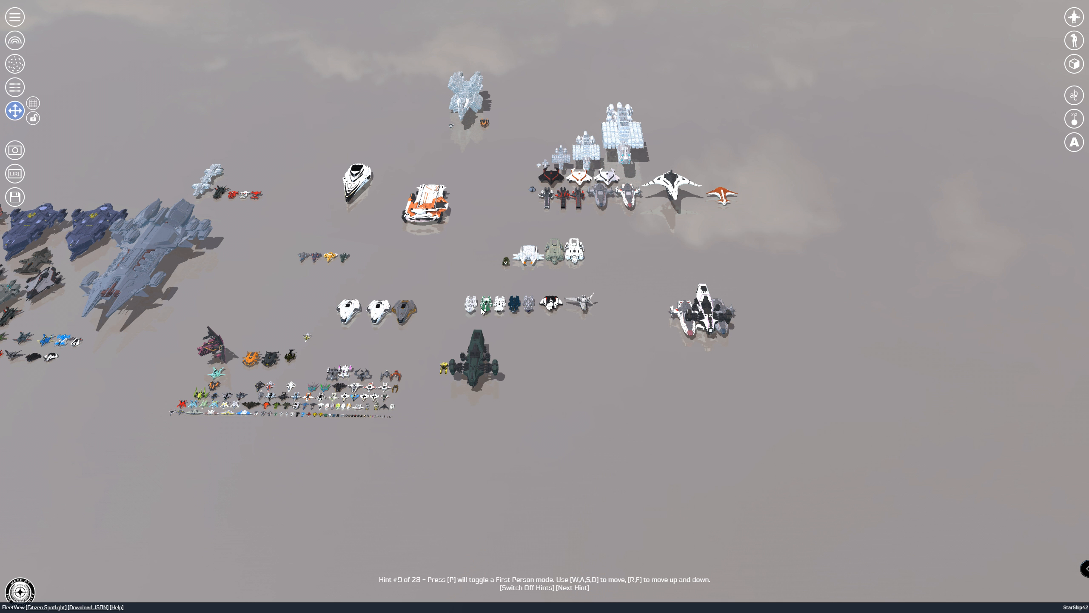
mouse_move(66, 271)
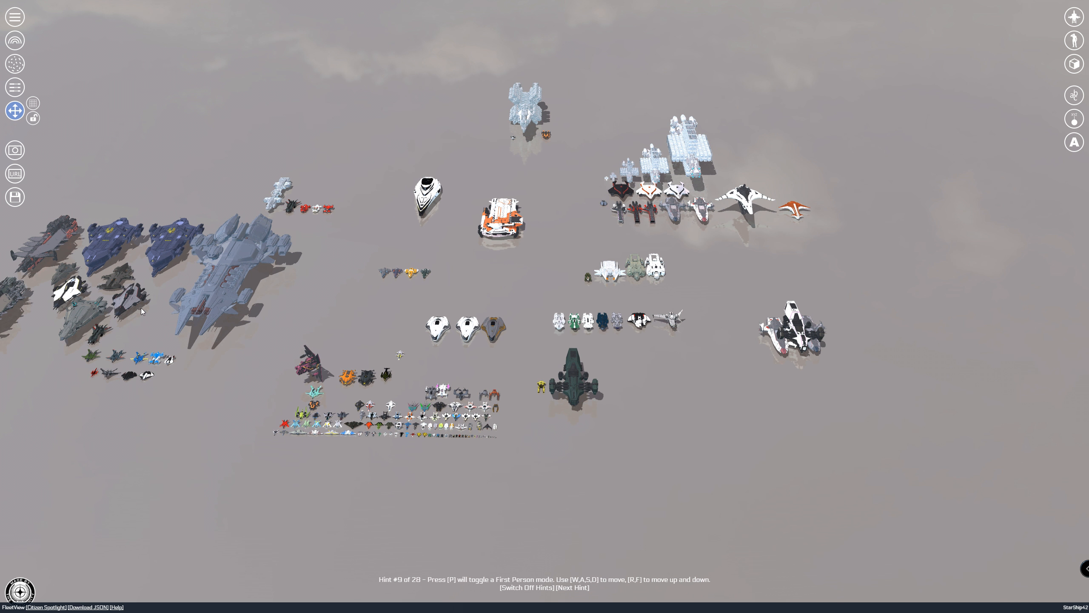
mouse_move(520, 124)
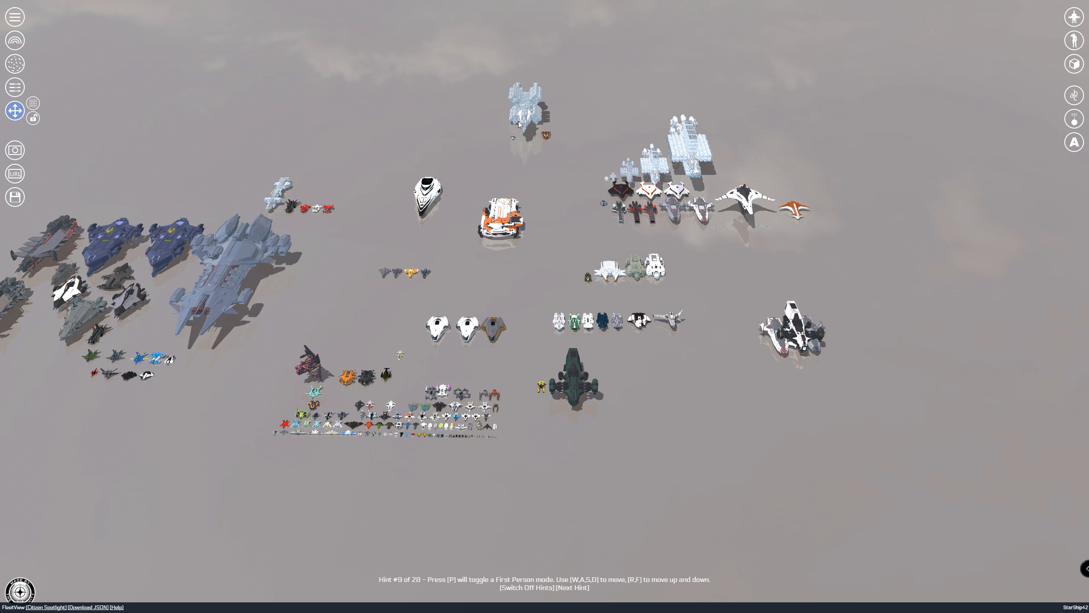
mouse_move(745, 176)
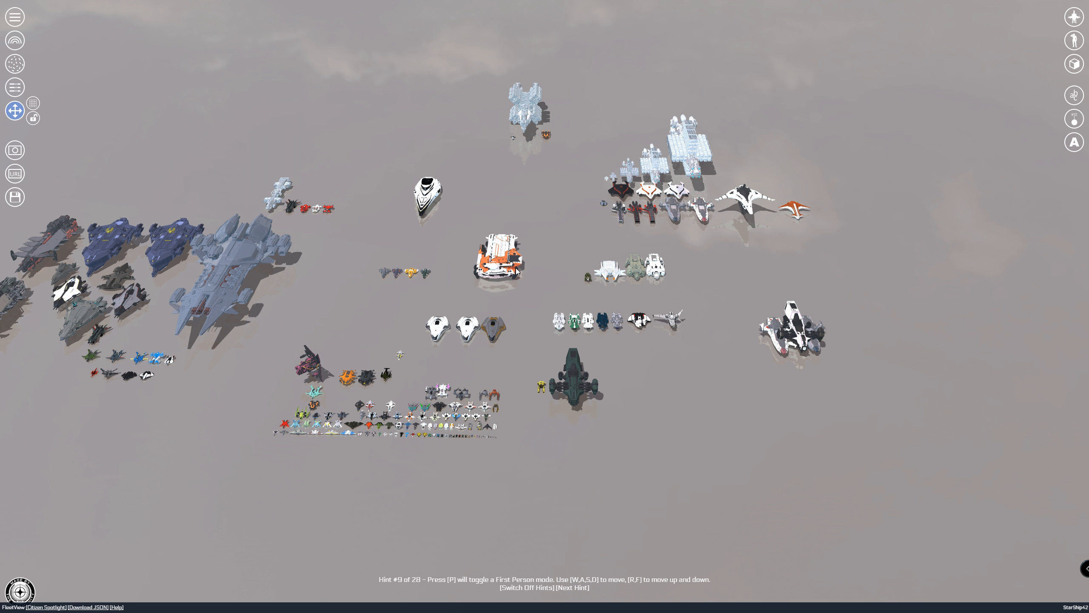
mouse_move(545, 393)
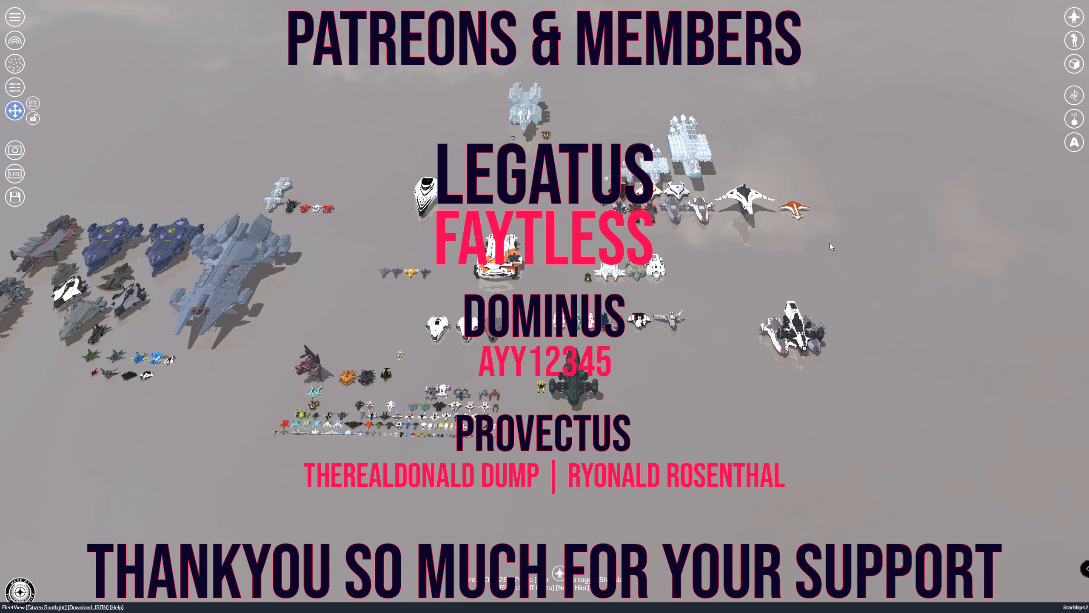
mouse_move(667, 312)
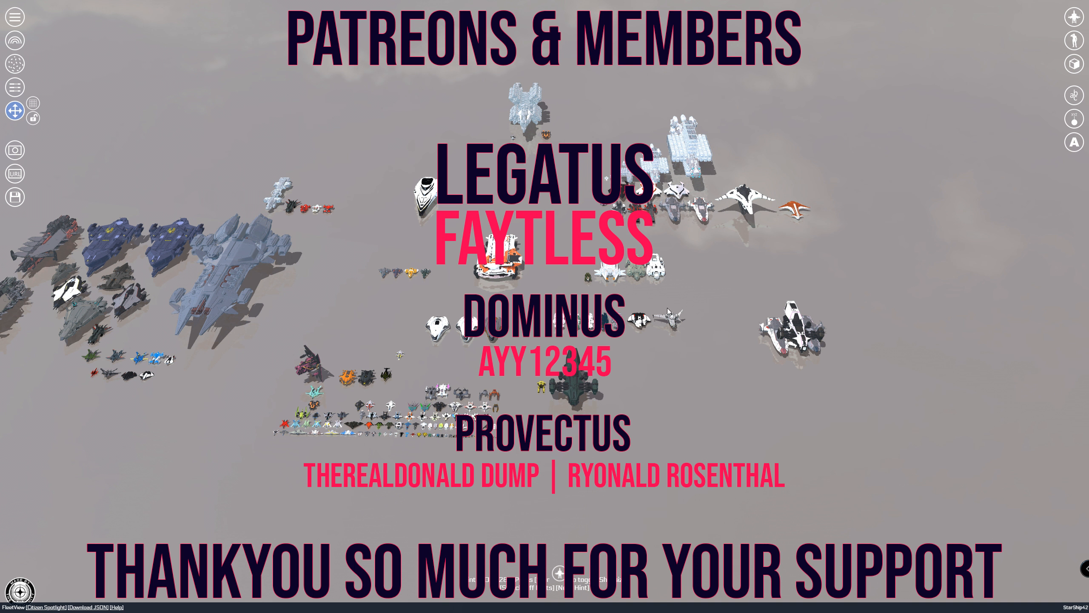